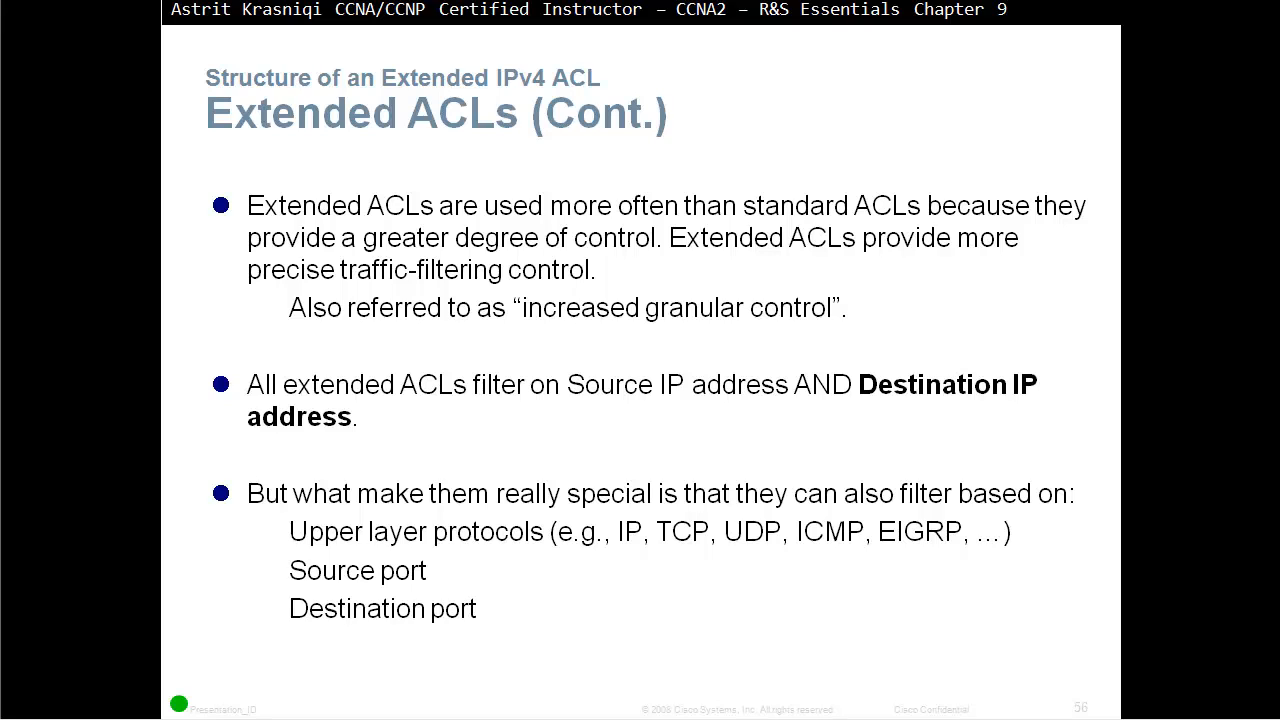
Advance the slideshow to the Using Port Numbers / Using Keywords slide.
{"action": "key", "text": "Right"}
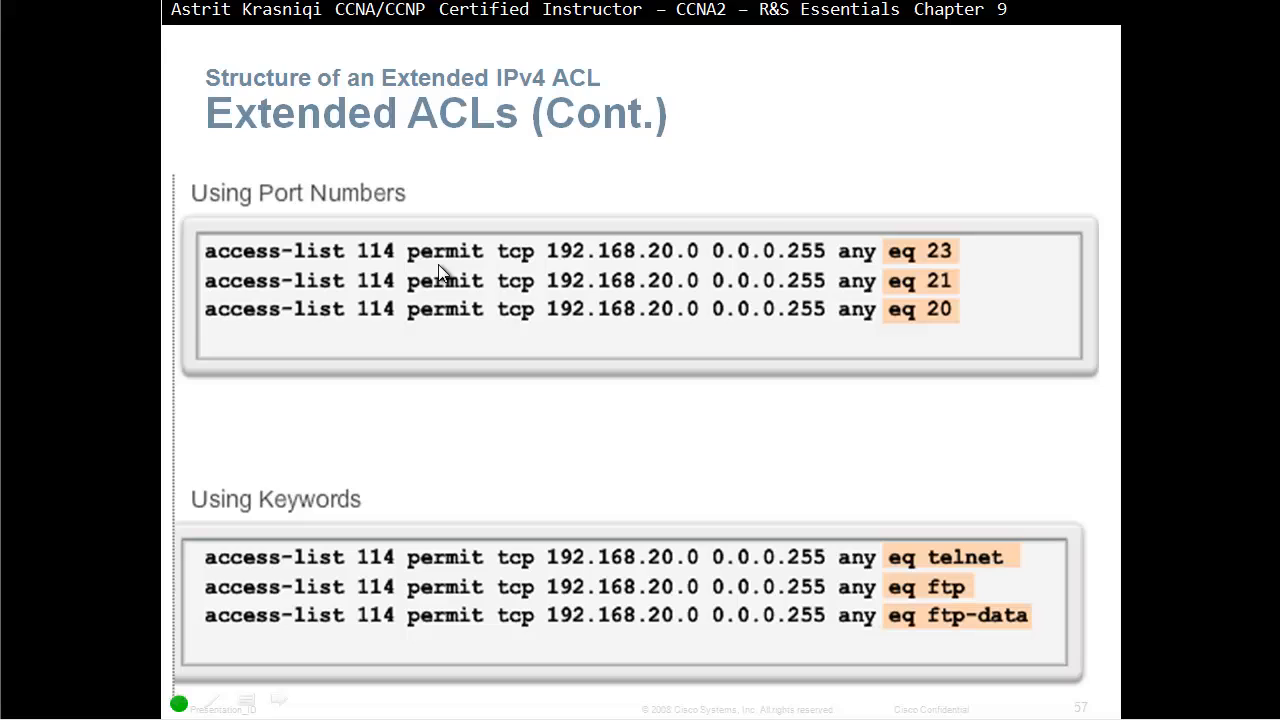
{"action": "mouse_move", "coordinate": [428, 286]}
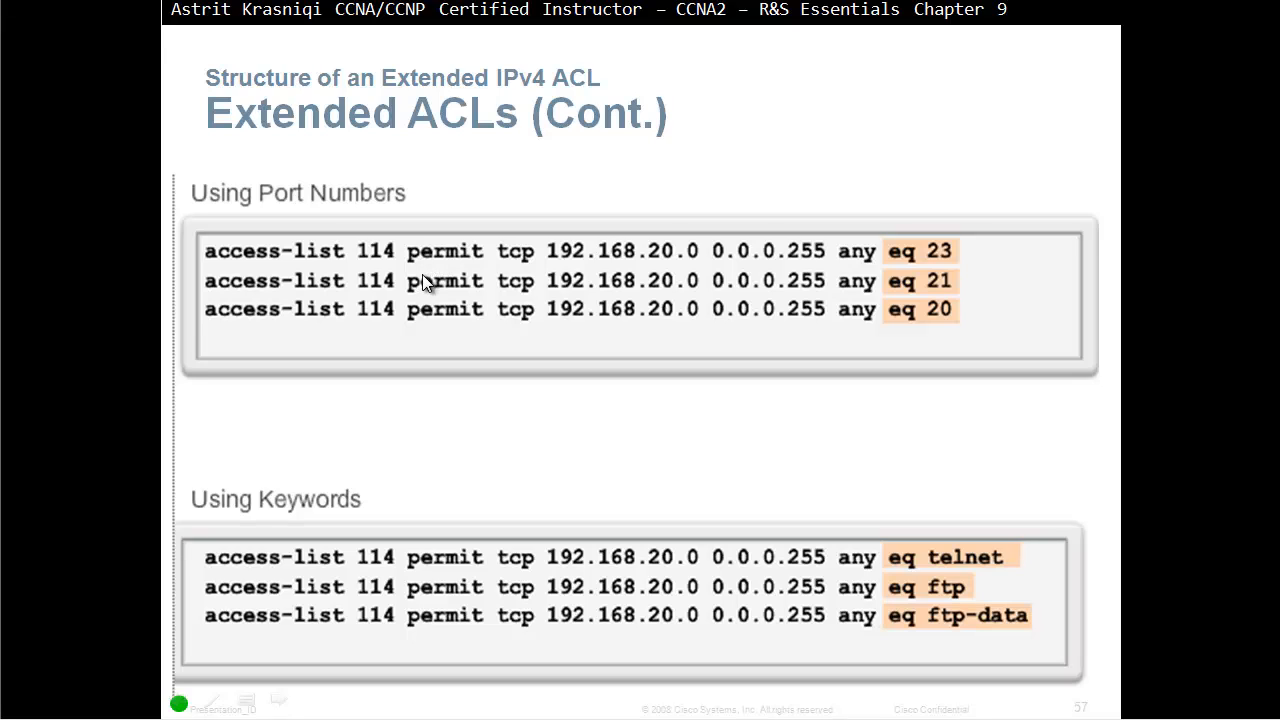
{"action": "mouse_move", "coordinate": [476, 268]}
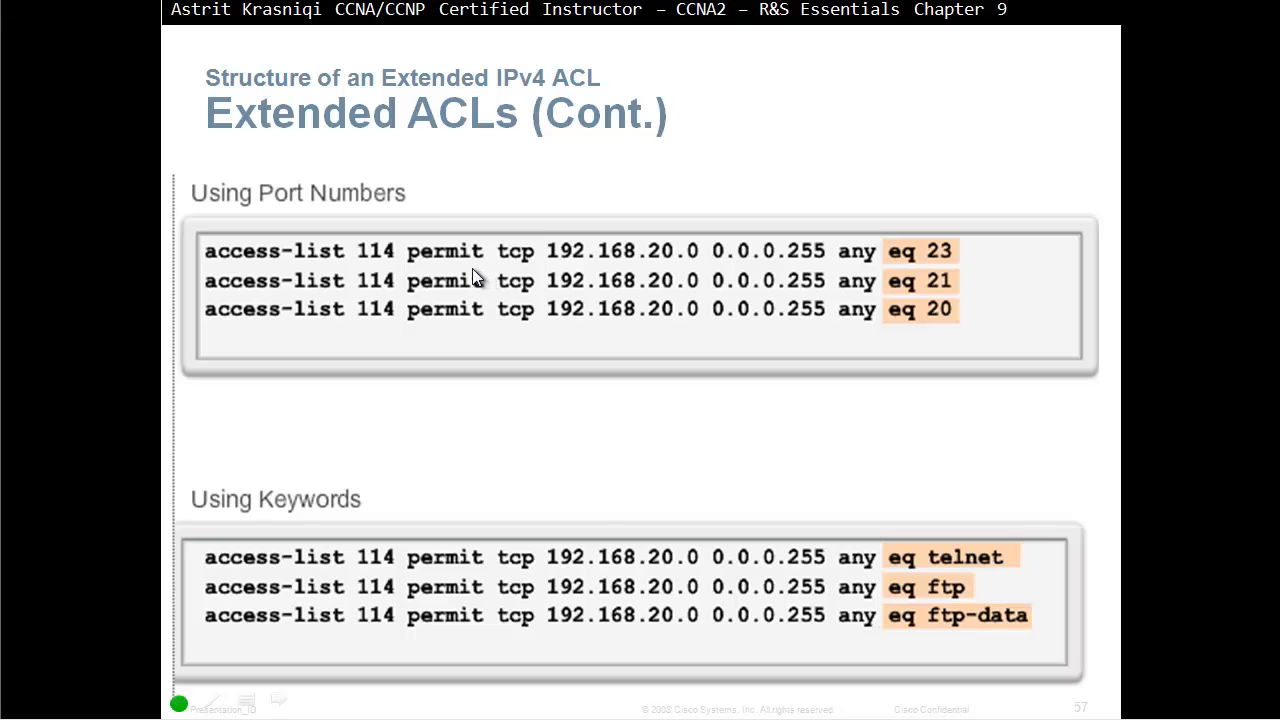
Switch to the pen and underline permit and 192.168.20.0 0.0.0.255 in the first statement.
{"action": "right_click", "coordinate": [476, 278]}
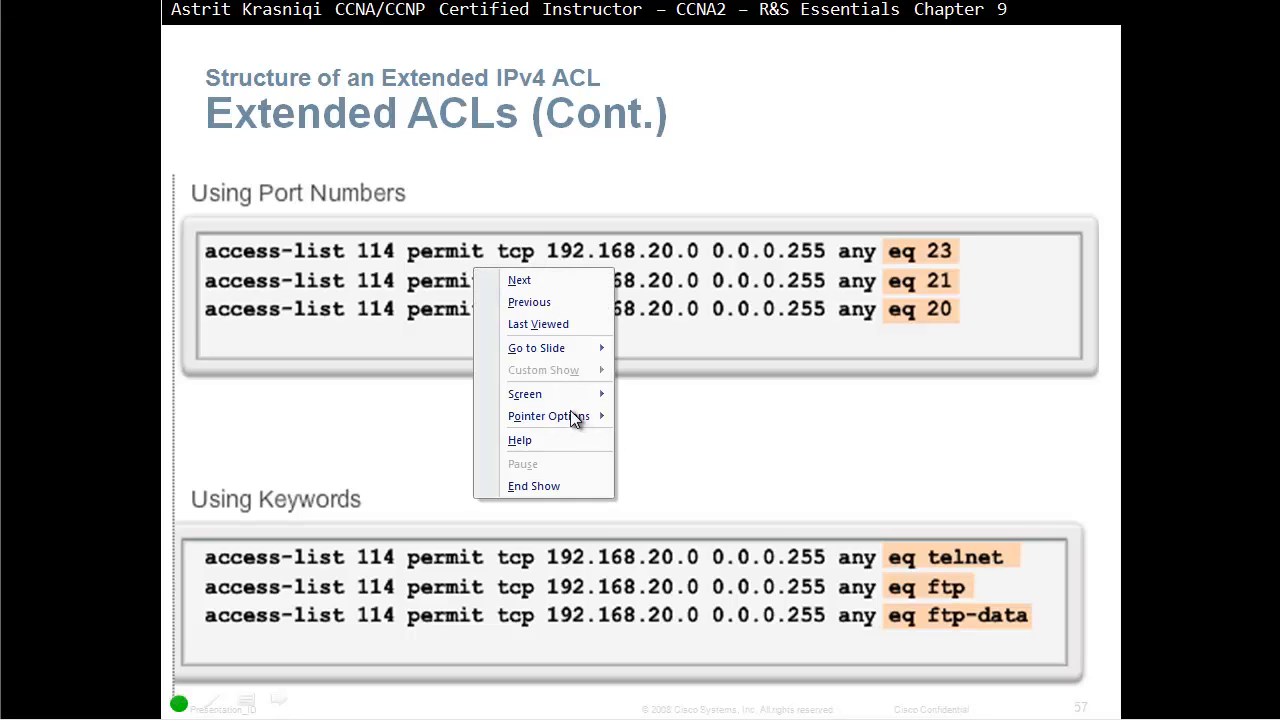
{"action": "mouse_move", "coordinate": [568, 420]}
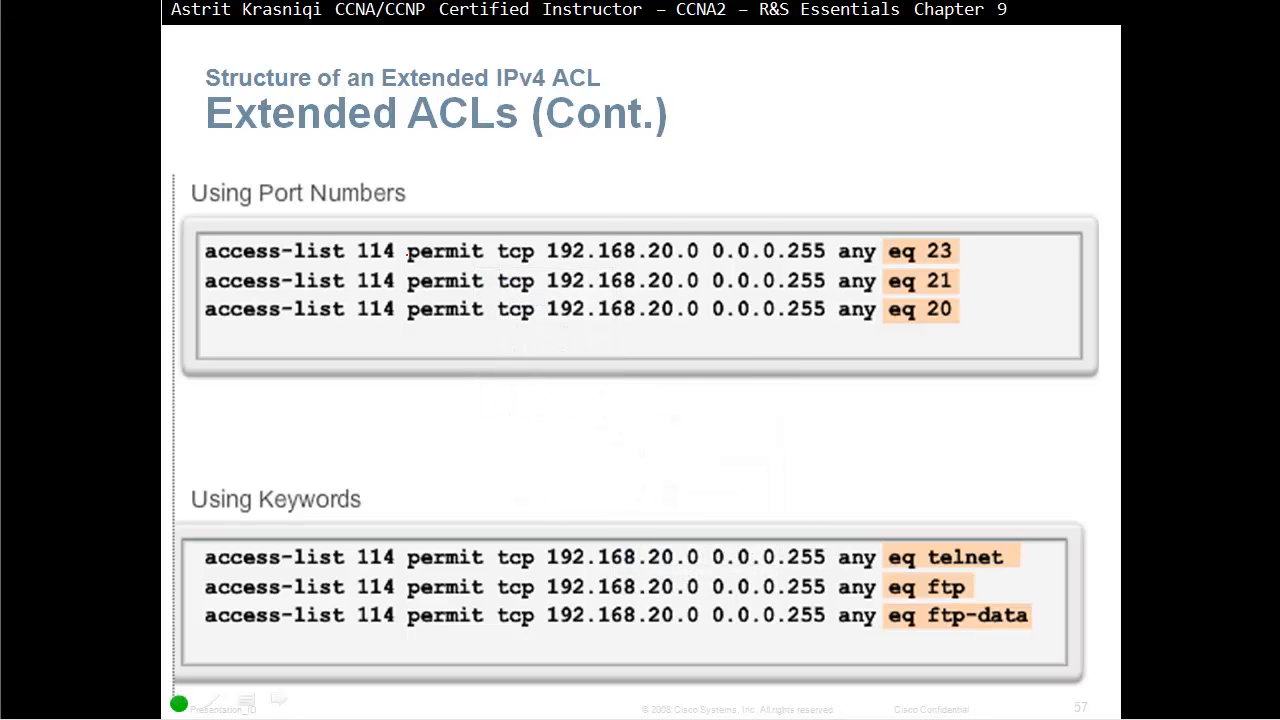
{"action": "left_click_drag", "start_coordinate": [404, 270], "coordinate": [490, 270]}
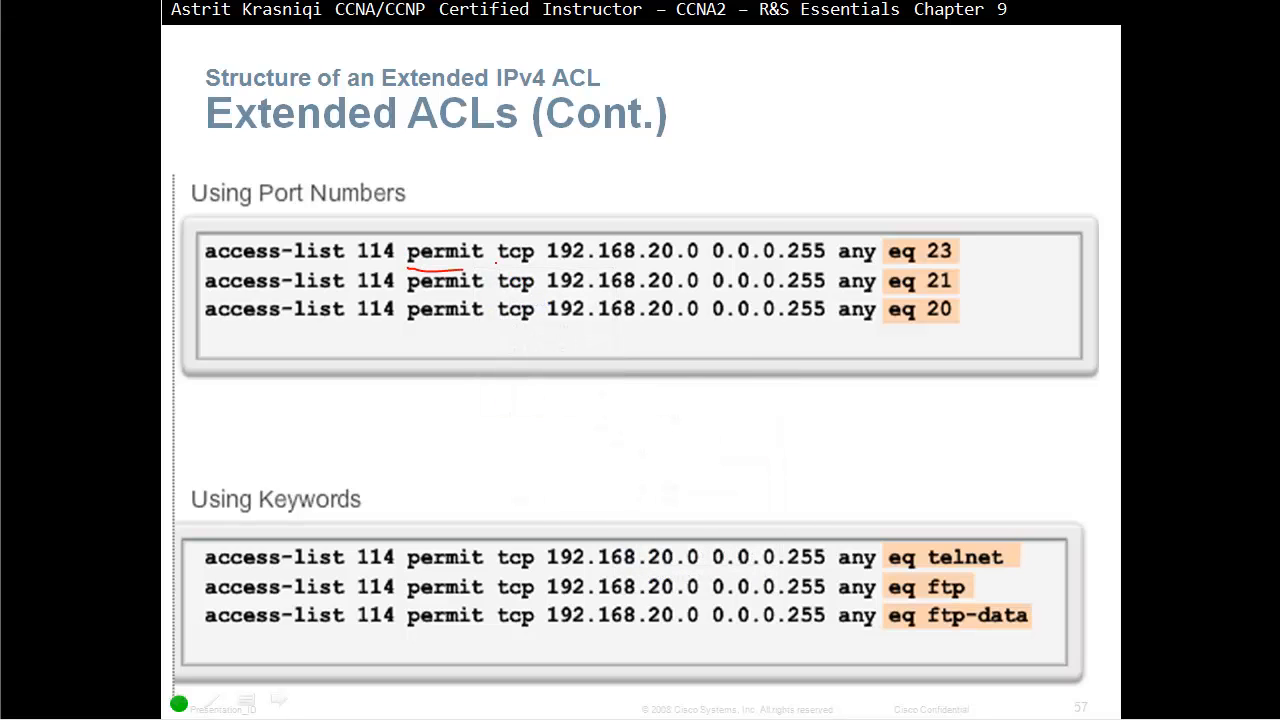
{"action": "left_click_drag", "start_coordinate": [496, 268], "coordinate": [540, 268]}
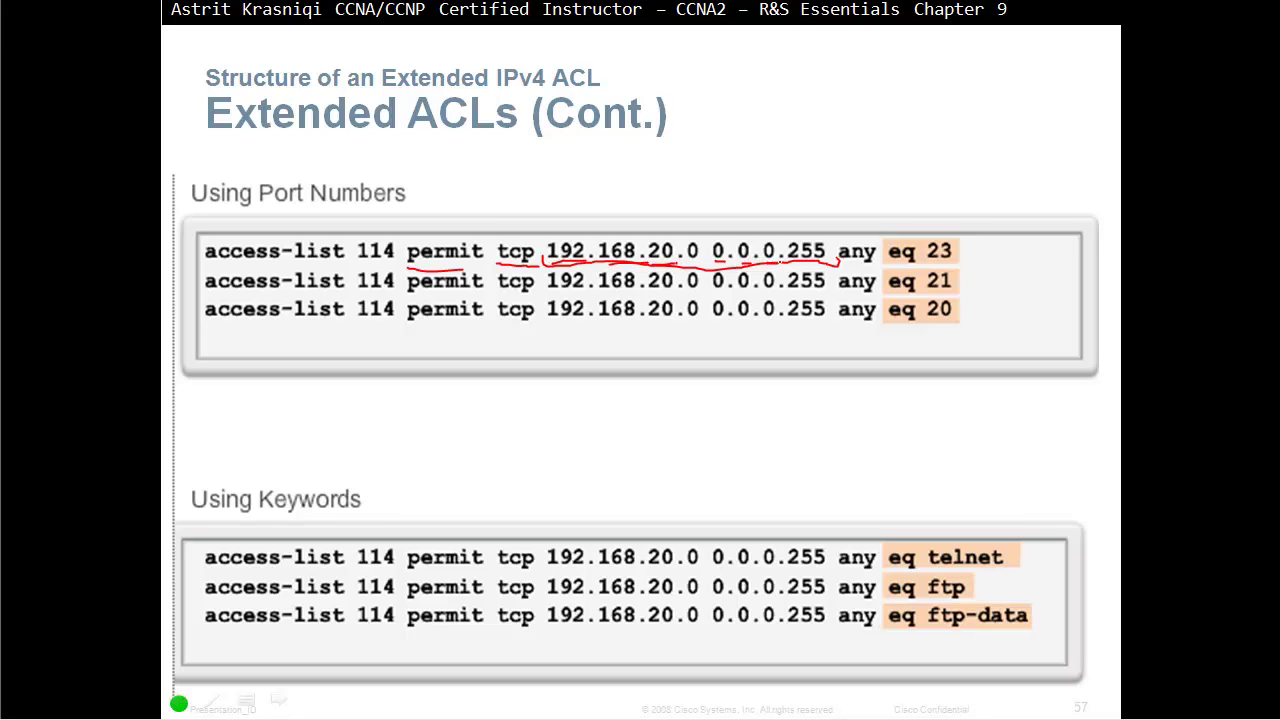
{"action": "mouse_move", "coordinate": [740, 280]}
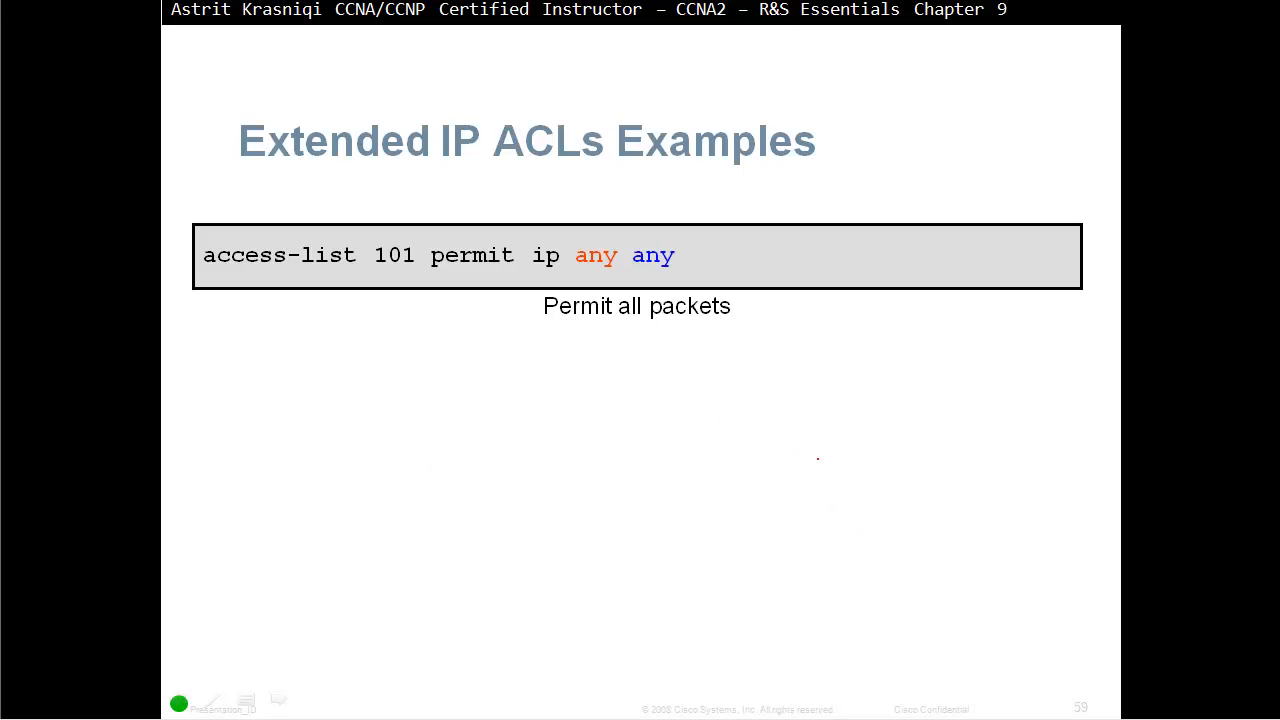
{"action": "mouse_move", "coordinate": [1056, 446]}
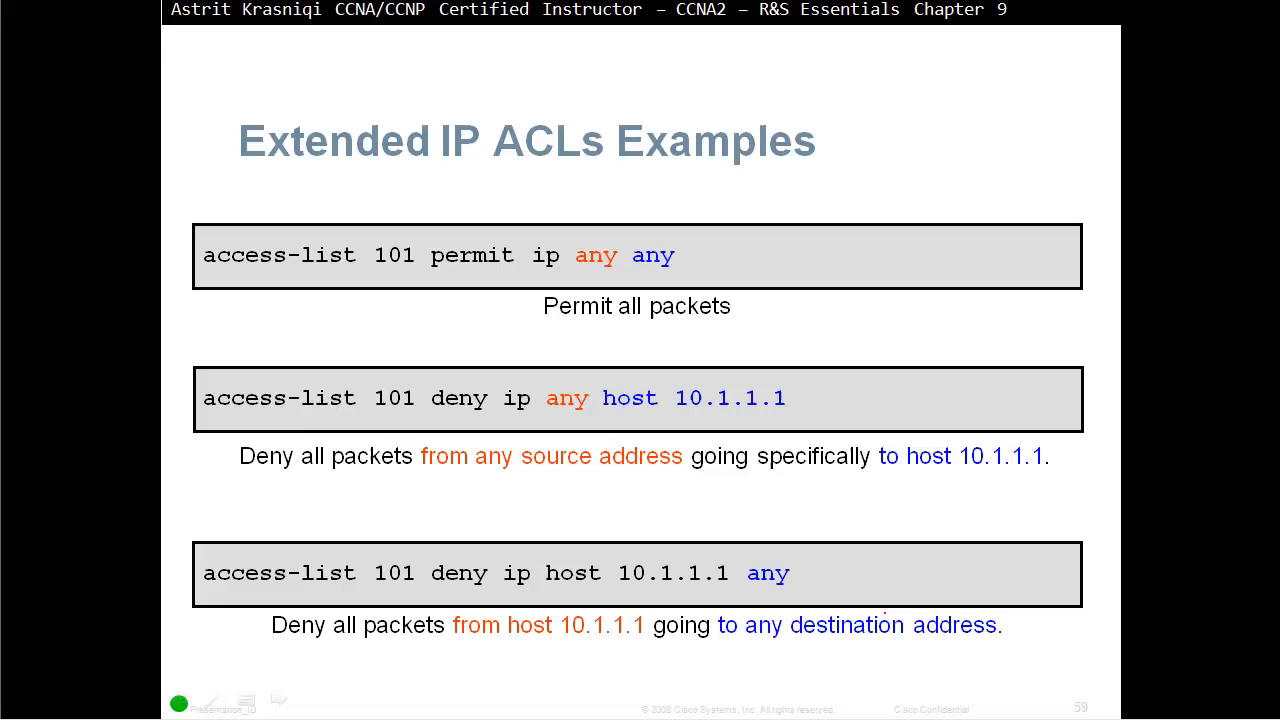
Reveal the deny statements for host 10.1.1.1 on the Extended IP ACLs Examples slide.
{"action": "left_click_drag", "start_coordinate": [376, 276], "coordinate": [676, 276]}
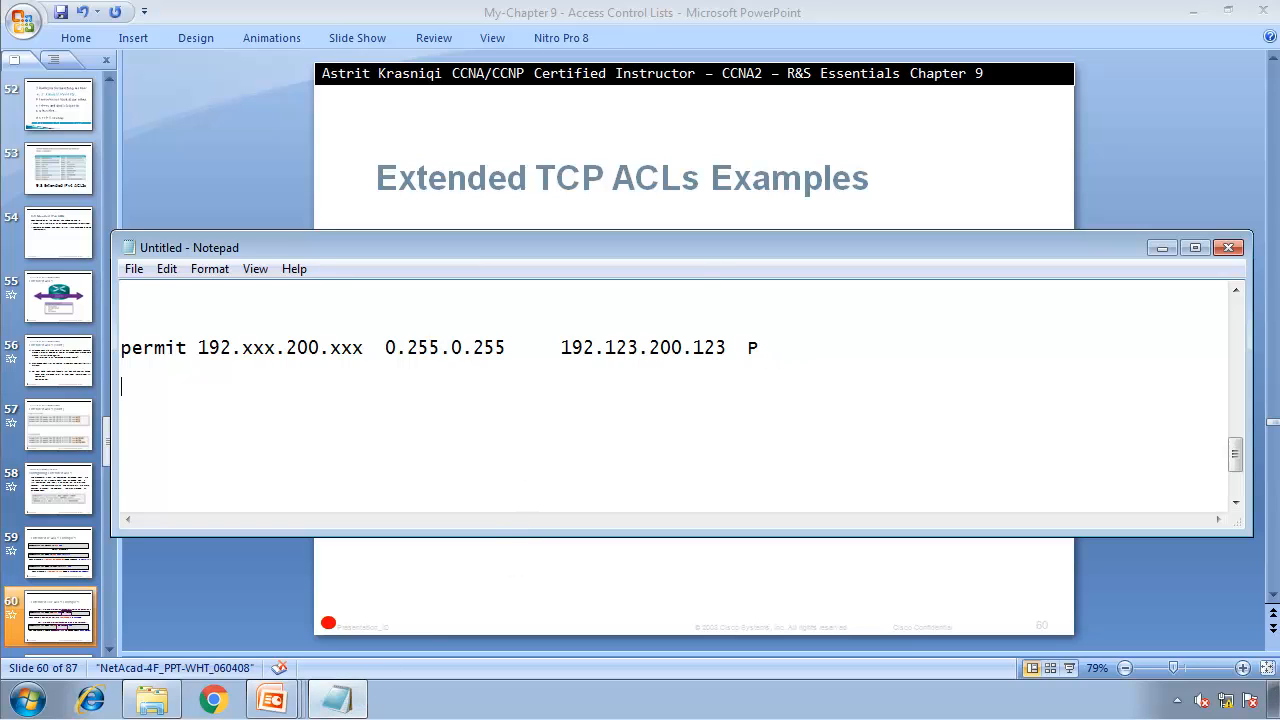
Move Notepad up and write the heading PC --> Server.
{"action": "left_click_drag", "start_coordinate": [188, 248], "coordinate": [196, 20]}
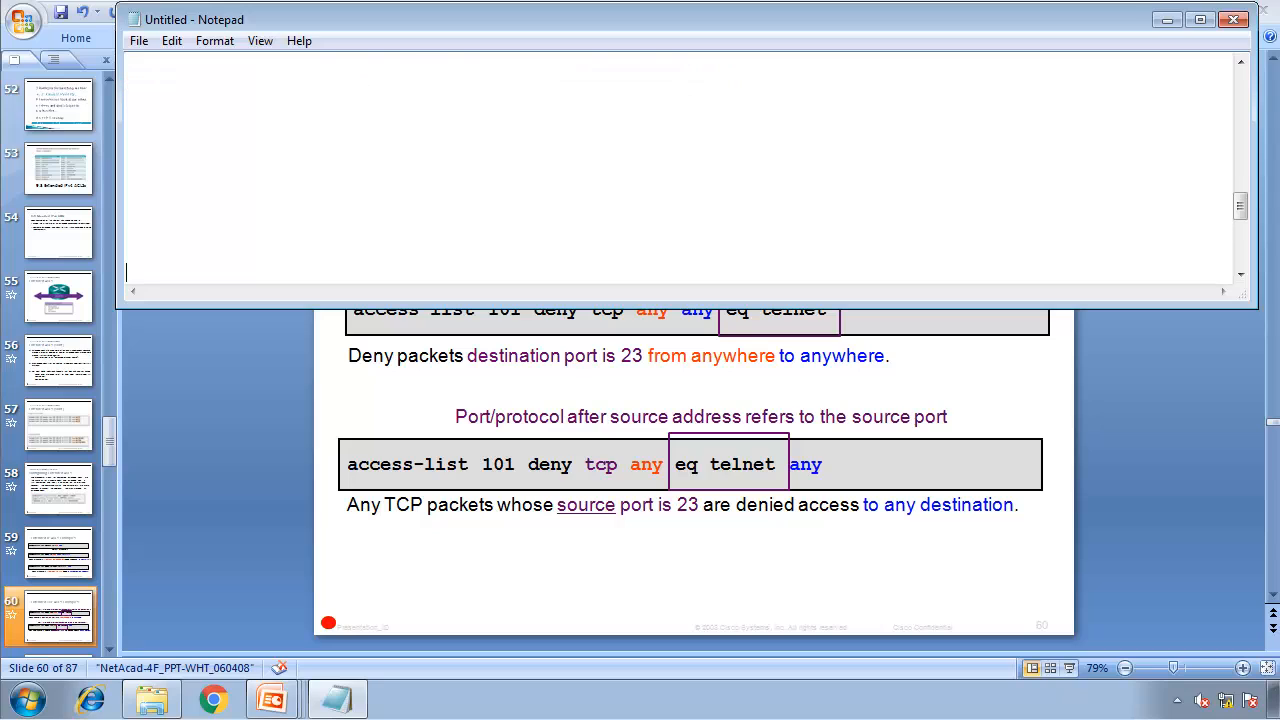
{"action": "type", "text": "PC"}
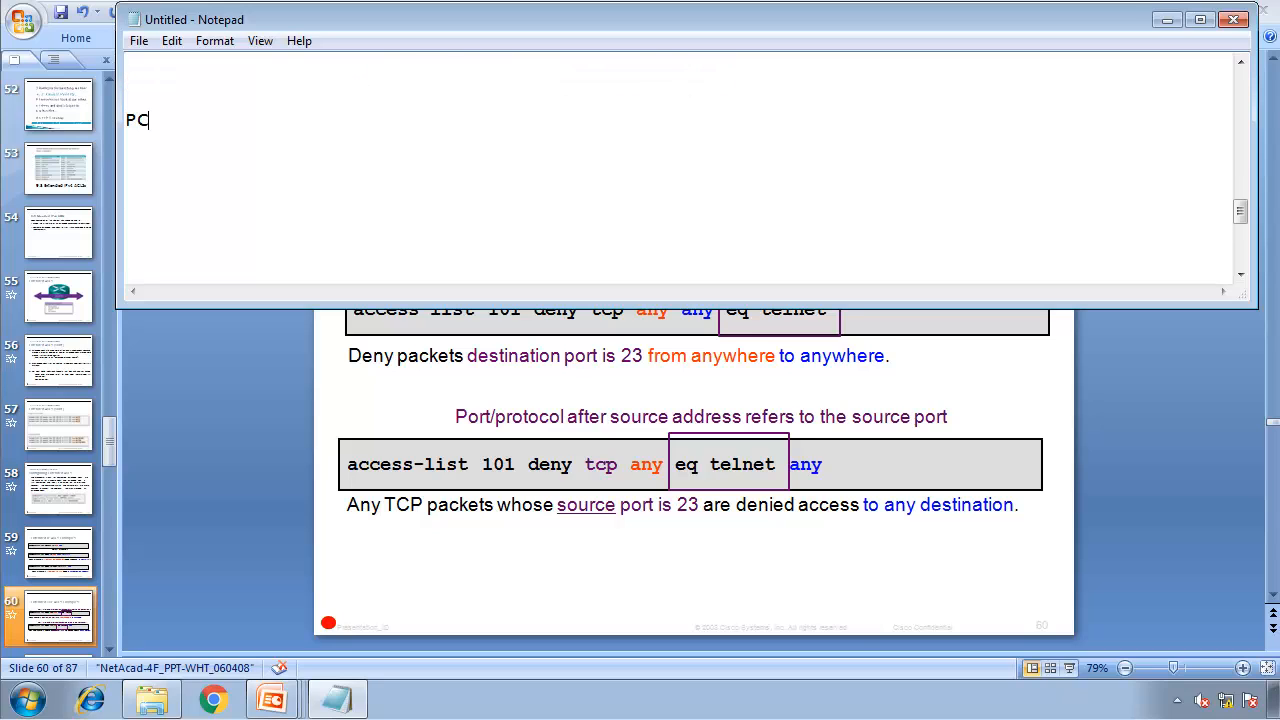
{"action": "type", "text": "-->   Se"}
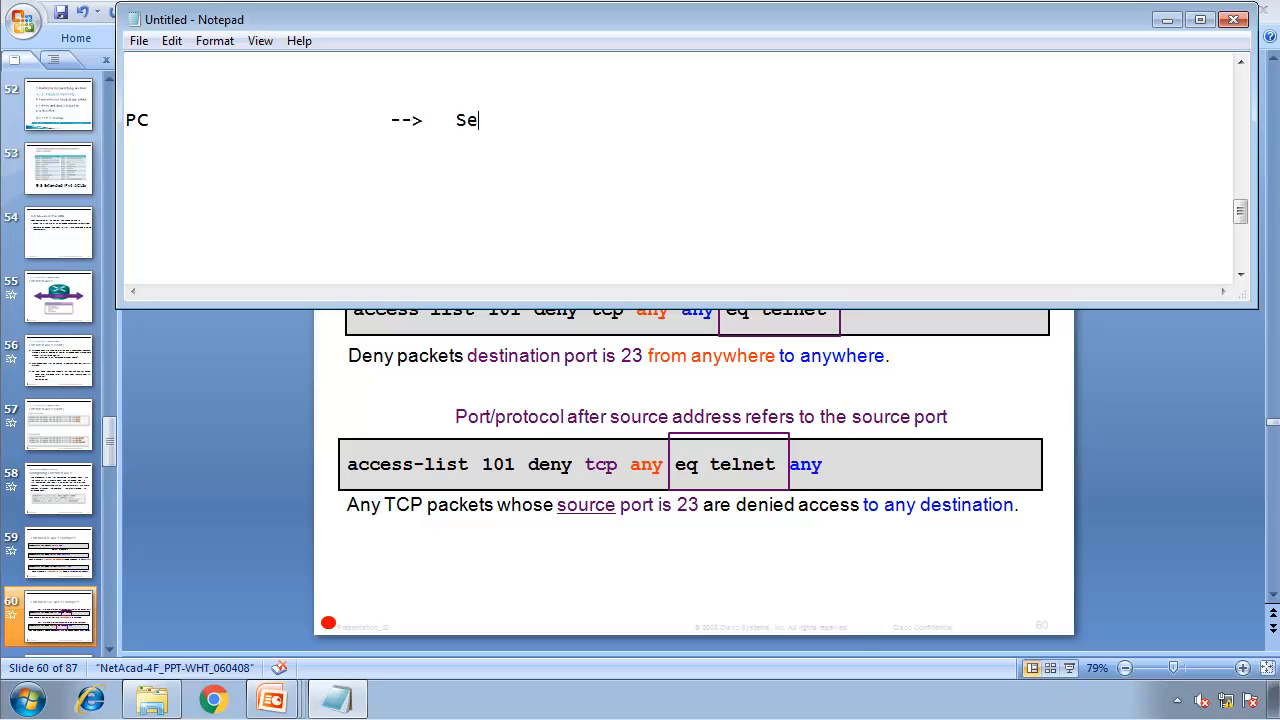
{"action": "type", "text": "rver"}
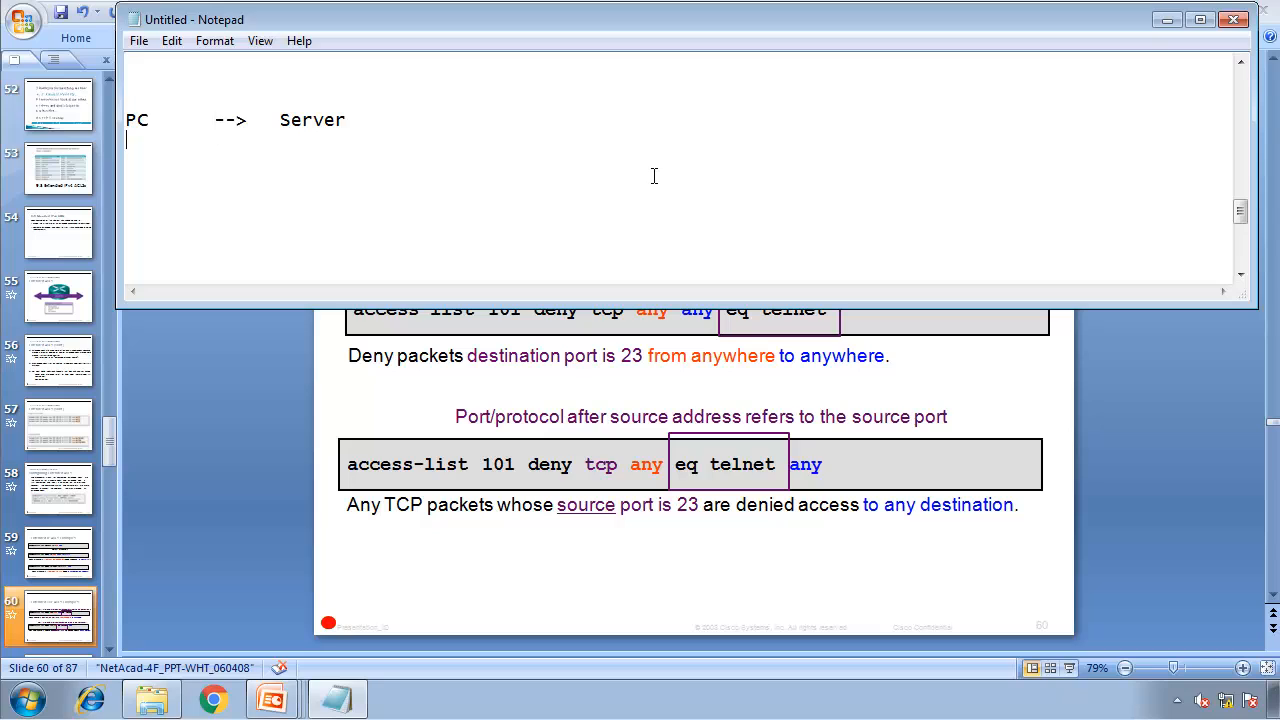
Begin the statement access-list 101 deny tcp beneath the heading.
{"action": "type", "text": "acc"}
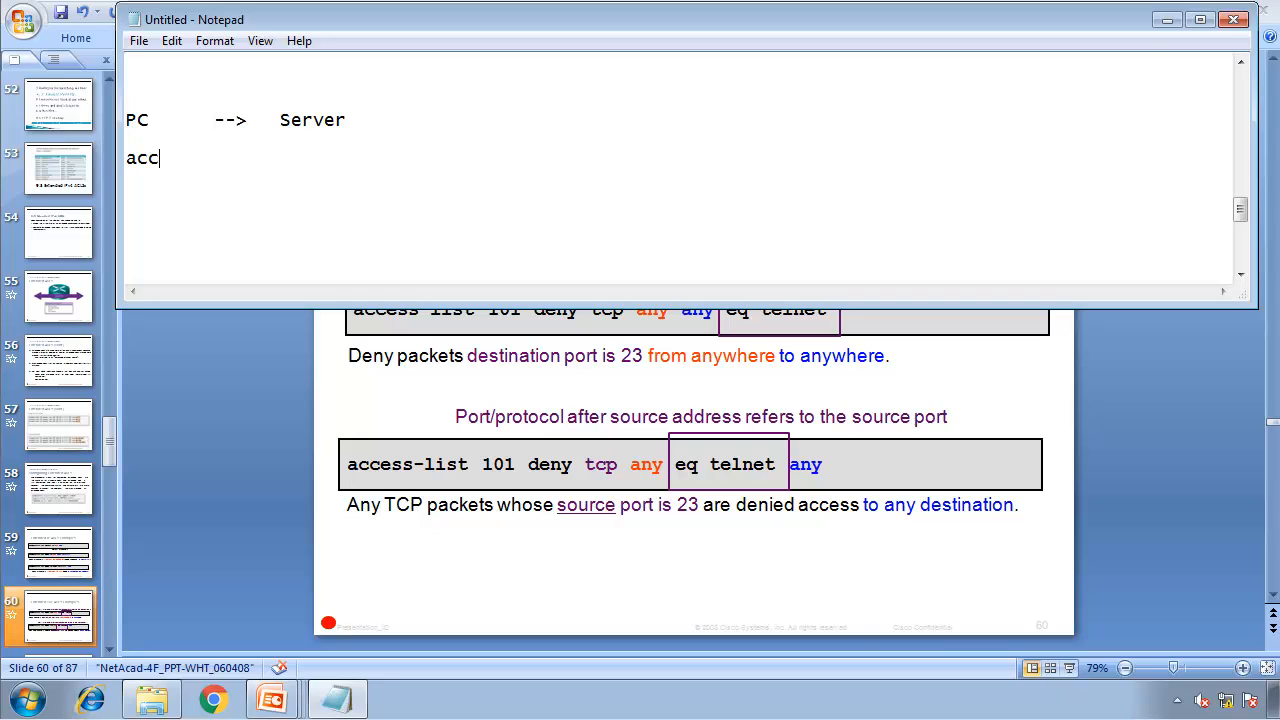
{"action": "type", "text": "ess-list"}
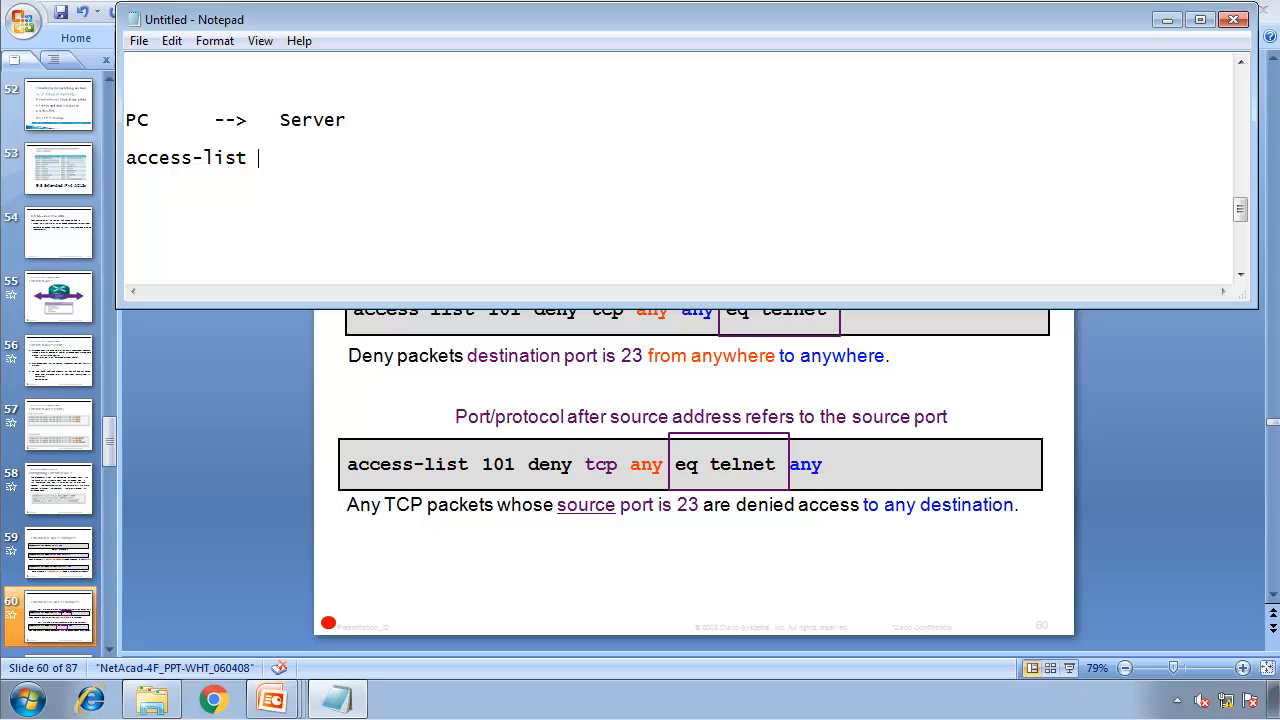
{"action": "type", "text": "101 deny"}
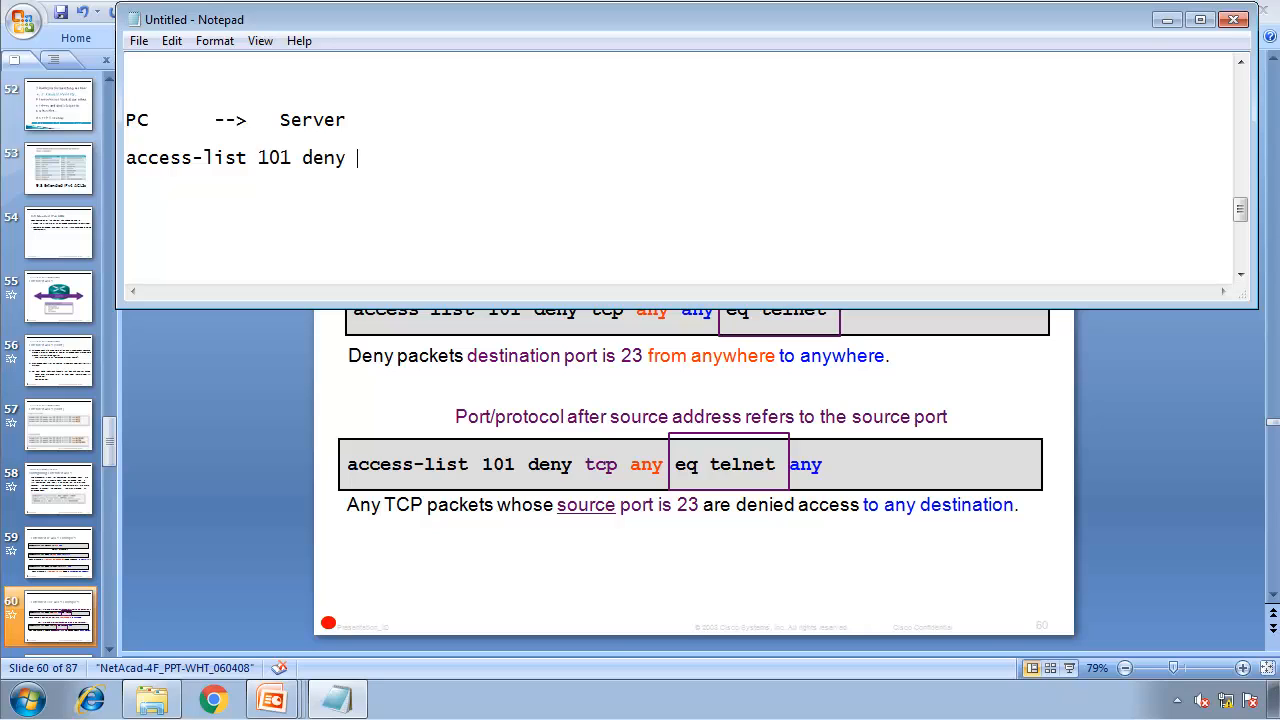
{"action": "type", "text": "tcp"}
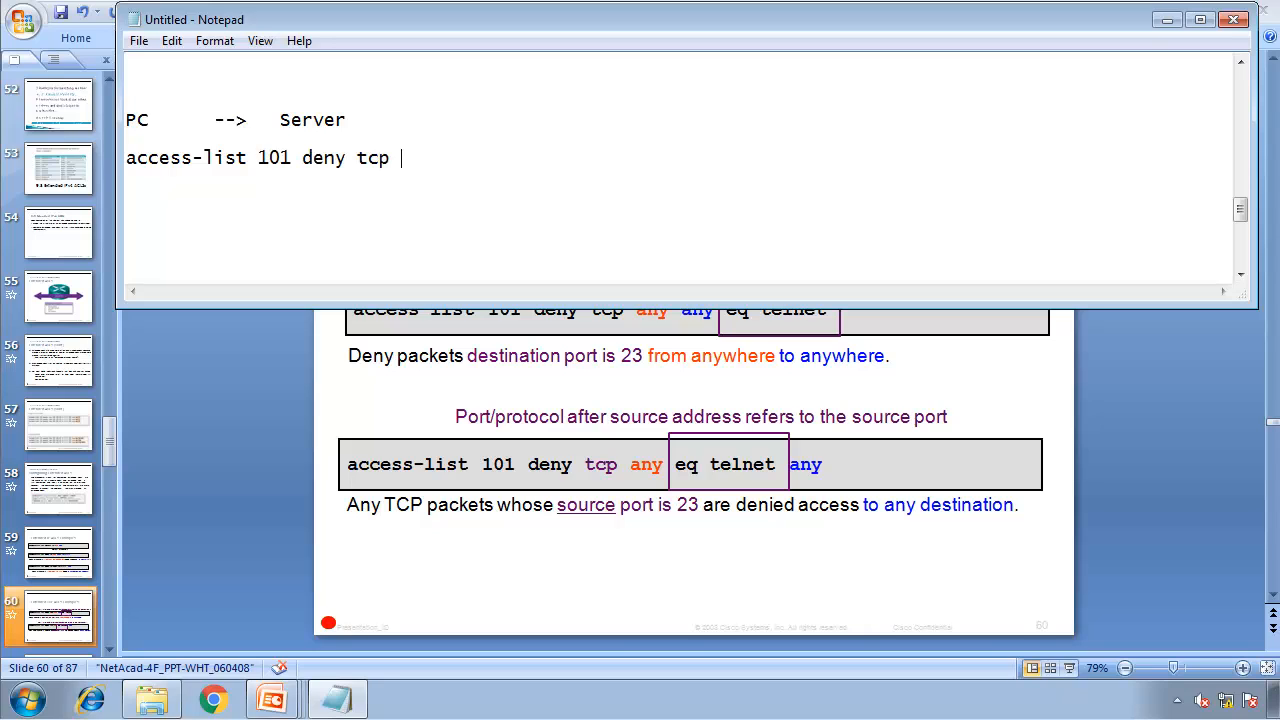
{"action": "mouse_move", "coordinate": [552, 156]}
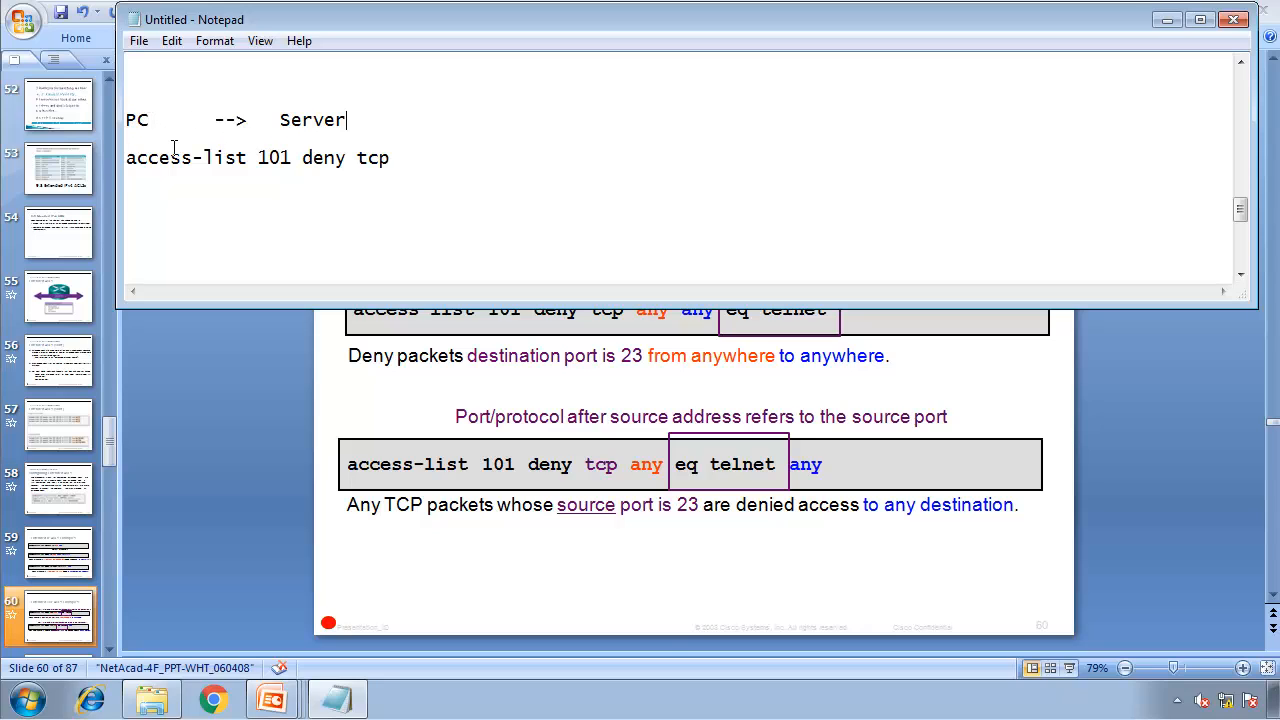
Add the addresses 10.1.1.100 under PC and 10.1.1.200 under Server.
{"action": "type", "text": "10.1."}
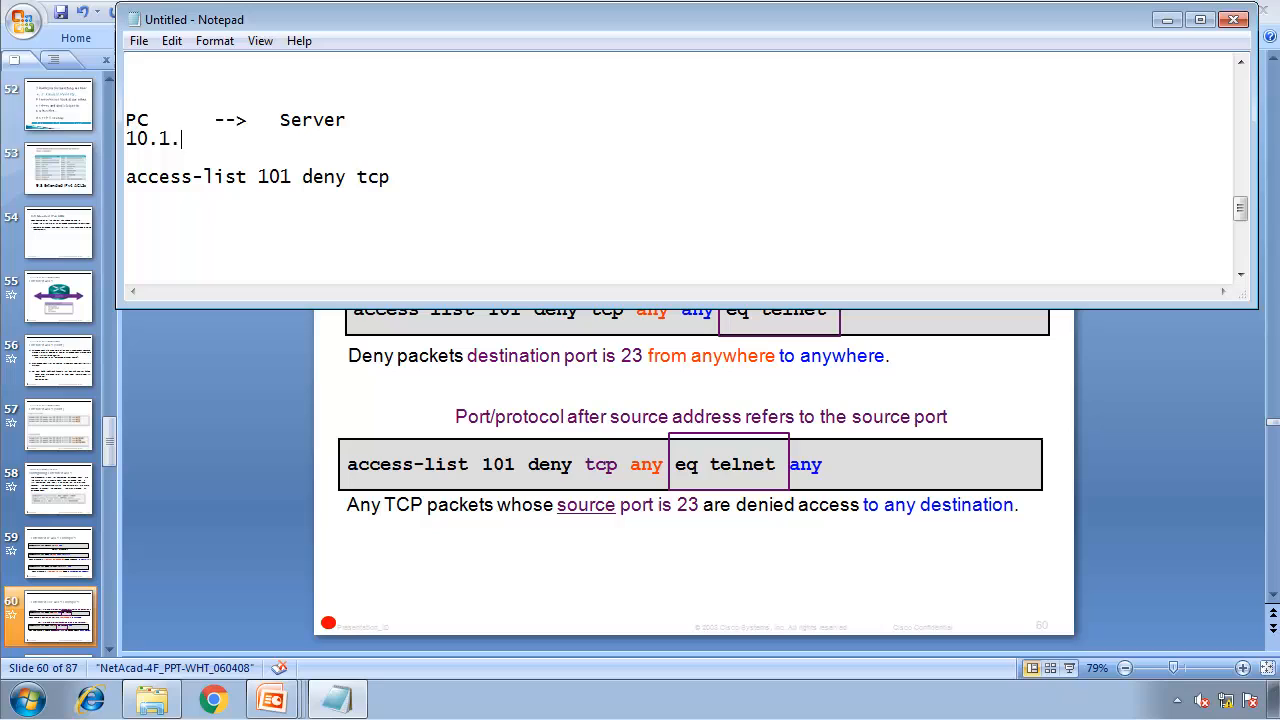
{"action": "type", "text": "1.100"}
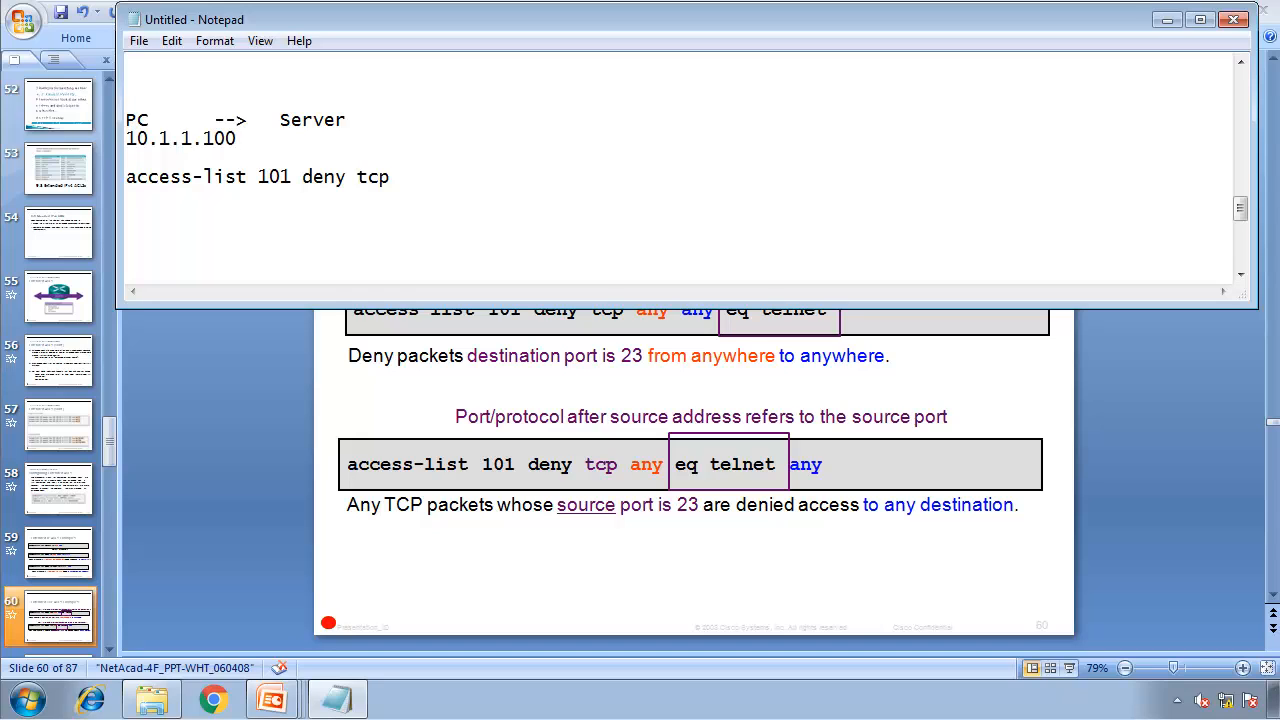
{"action": "type", "text": "10.1.1."}
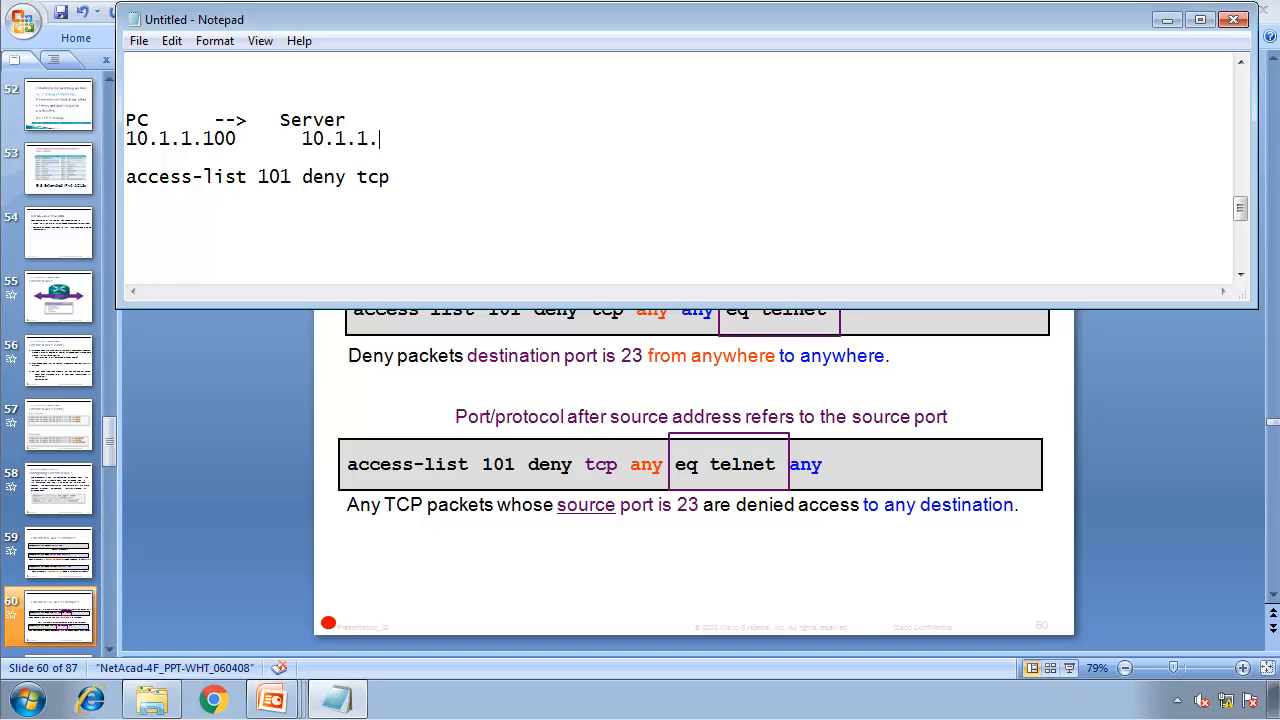
{"action": "type", "text": "200"}
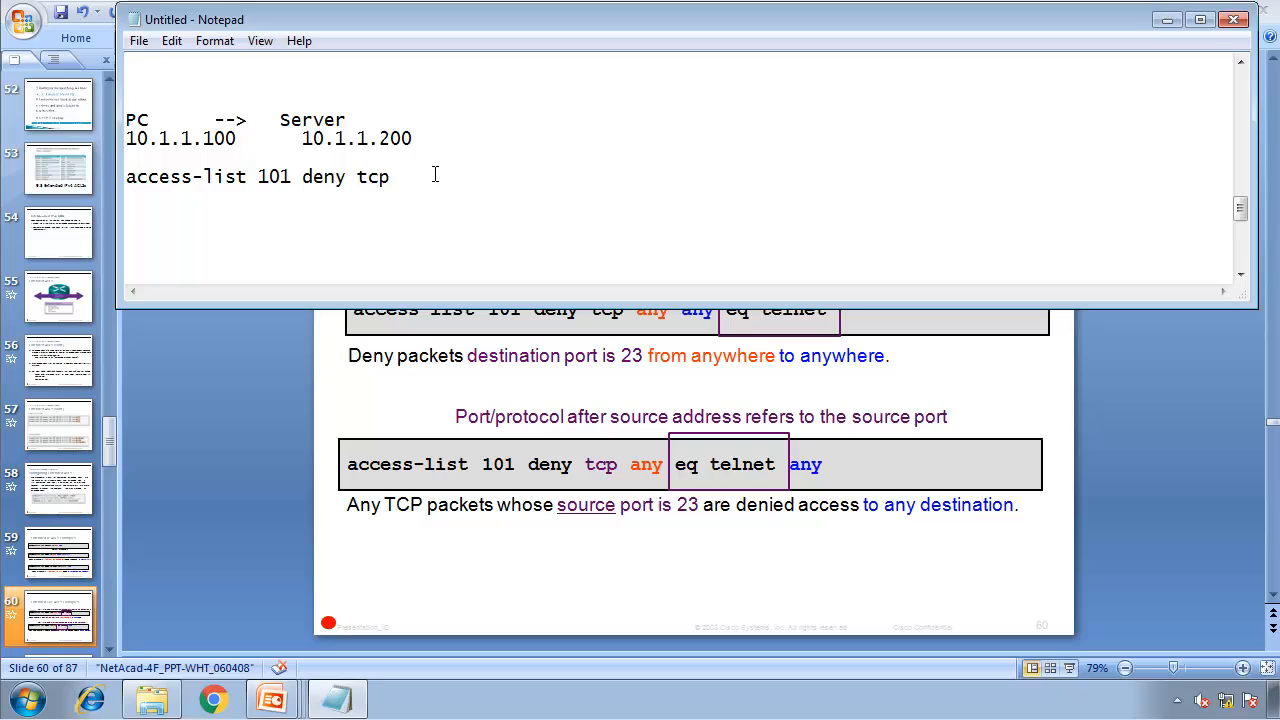
Complete the rule with host 10.1.1.100 host 10.1.1.200 eq 23.
{"action": "type", "text": "host 1"}
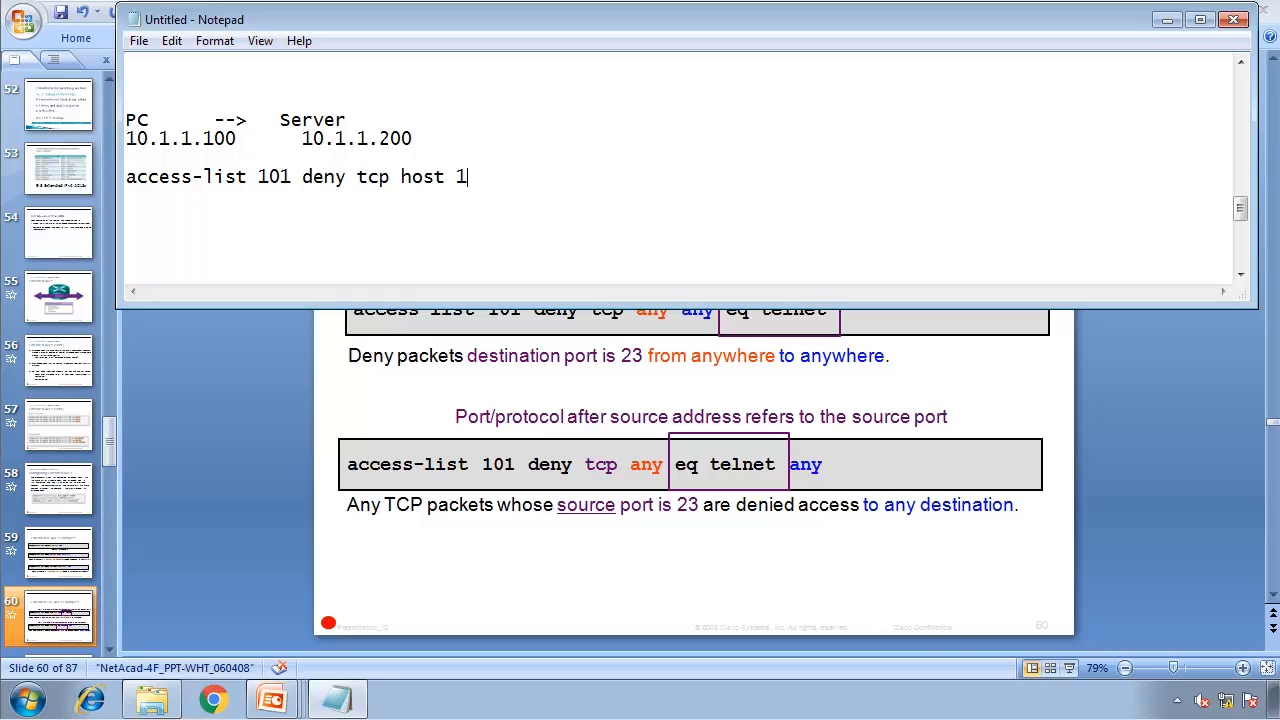
{"action": "type", "text": "0.1.1.10"}
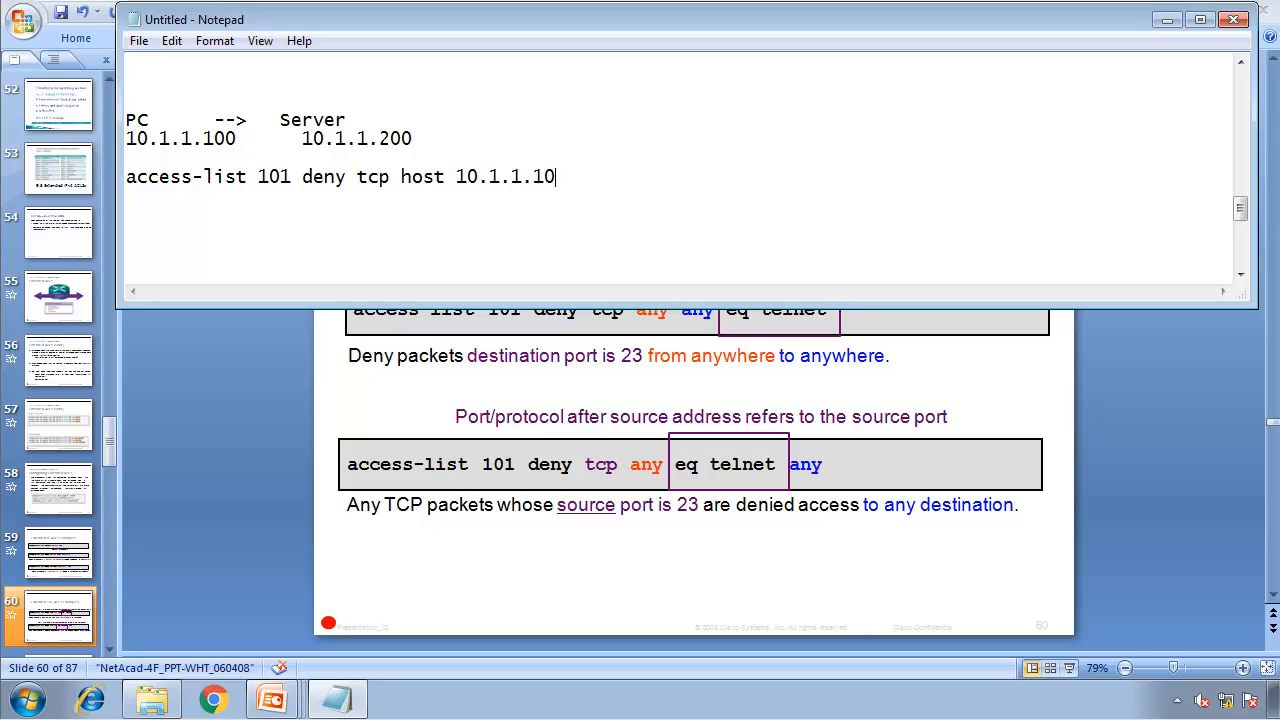
{"action": "type", "text": "0"}
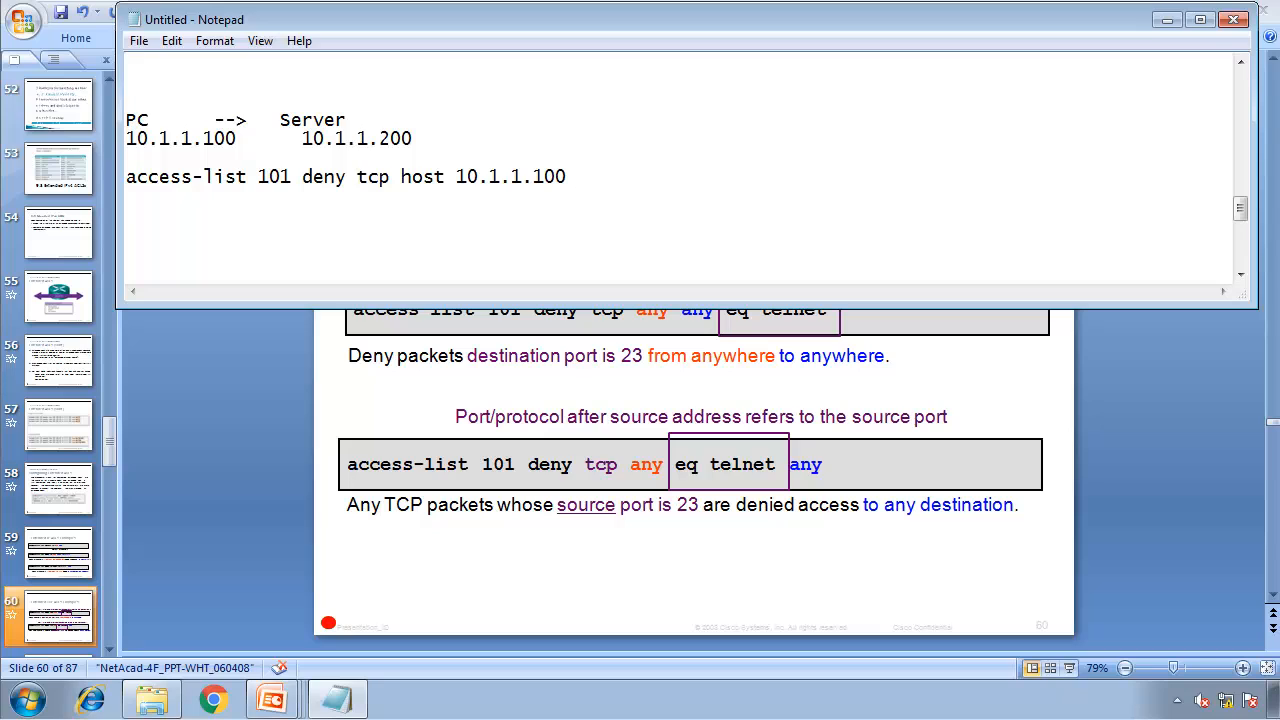
{"action": "type", "text": "host 10.1.1"}
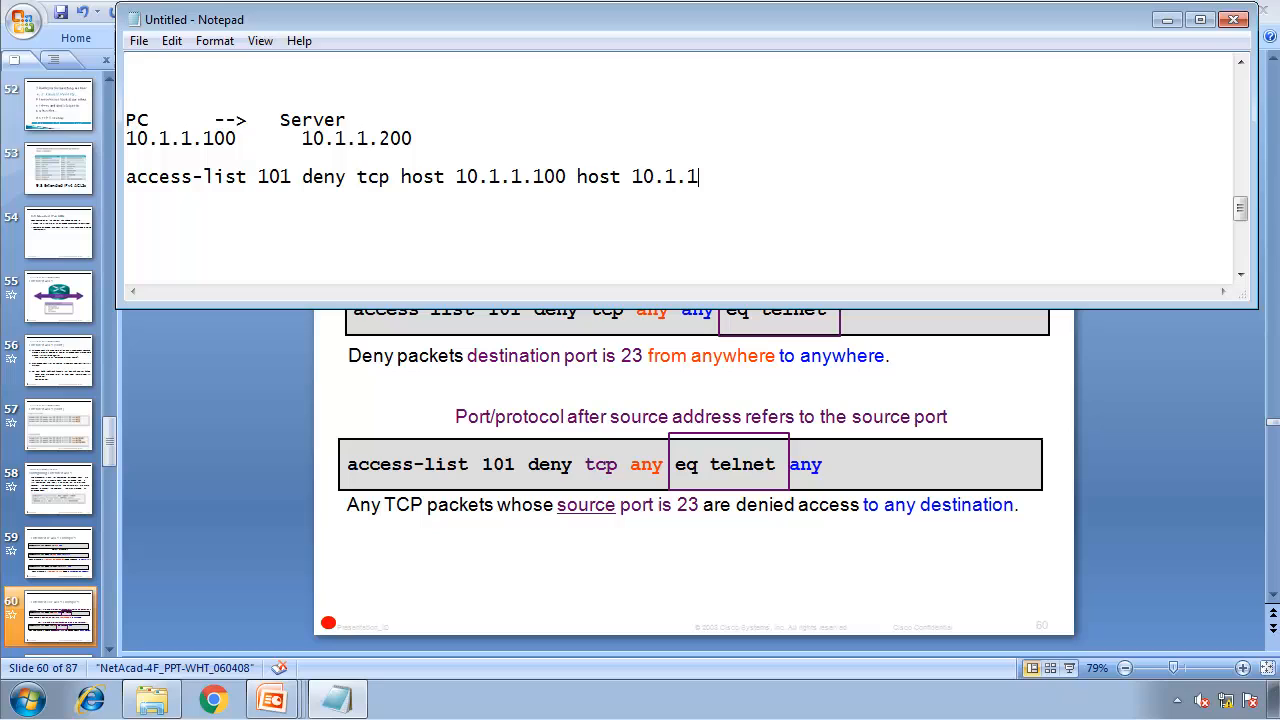
{"action": "type", "text": ".200 eq 2"}
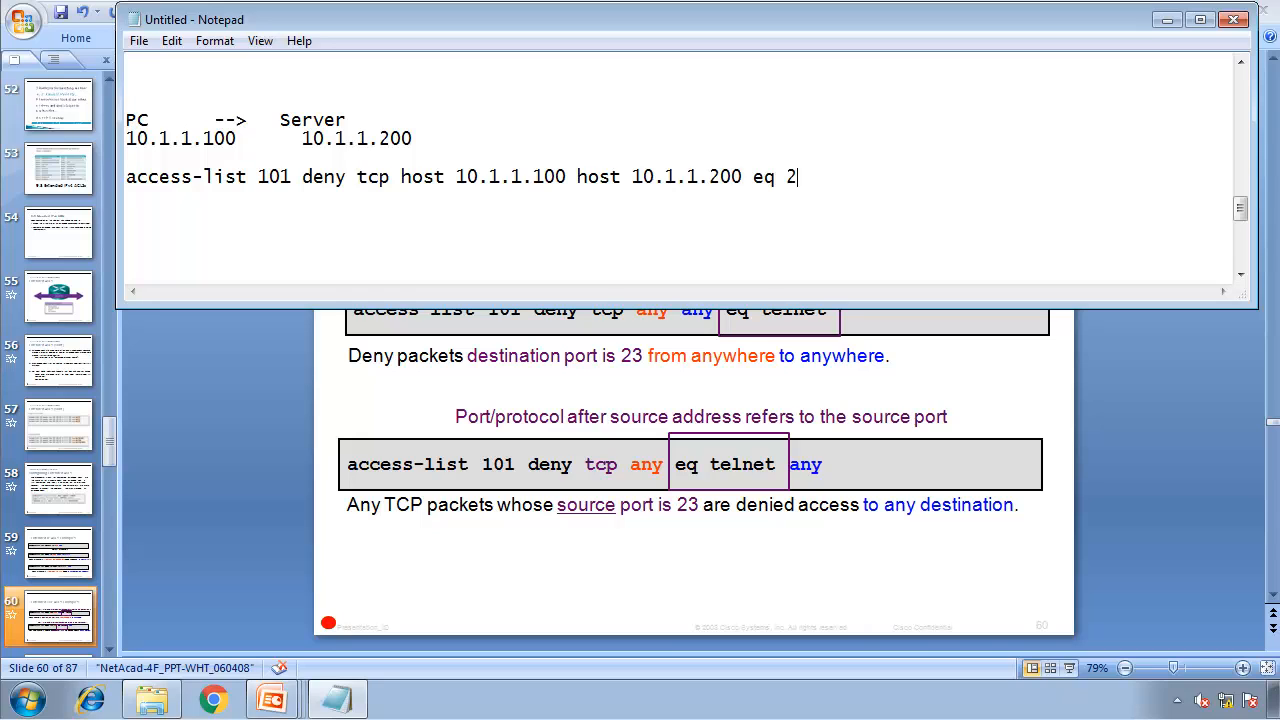
{"action": "type", "text": "3"}
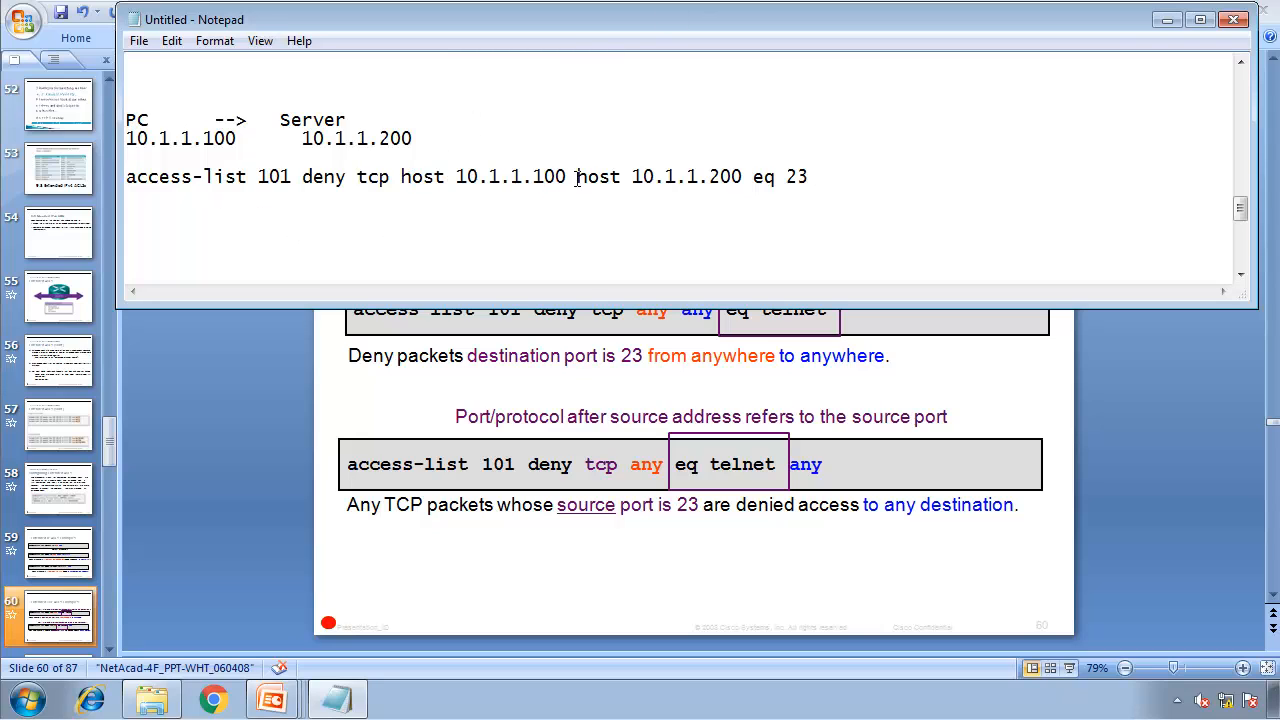
Mark eq 23 as the destination port and duplicate the block as a PC <-- Server example.
{"action": "double_click", "coordinate": [764, 176]}
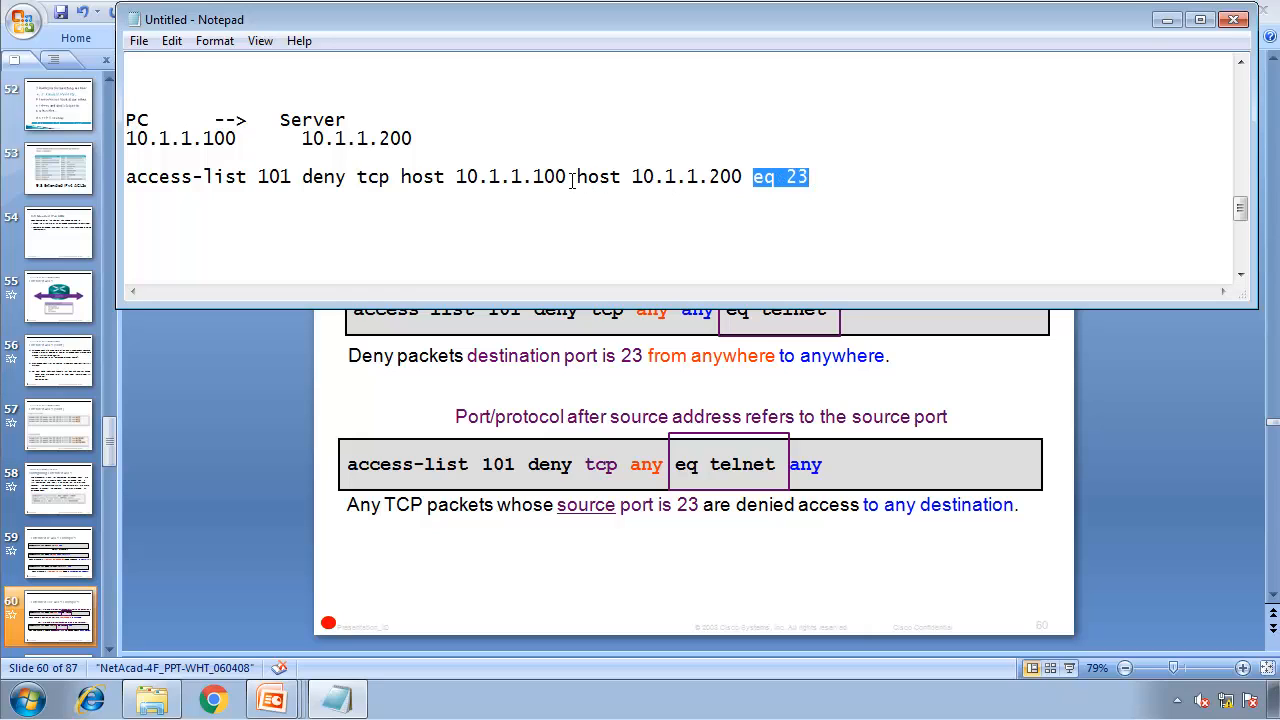
{"action": "left_click", "coordinate": [652, 236]}
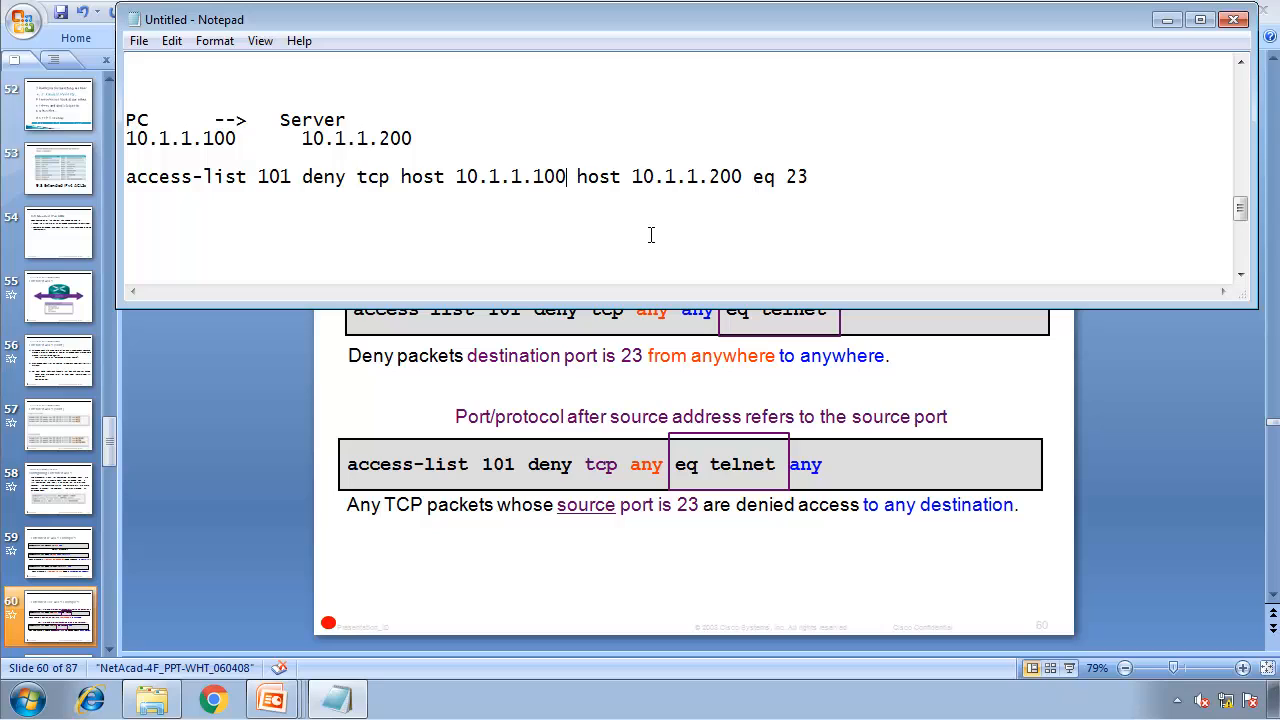
{"action": "mouse_move", "coordinate": [322, 108]}
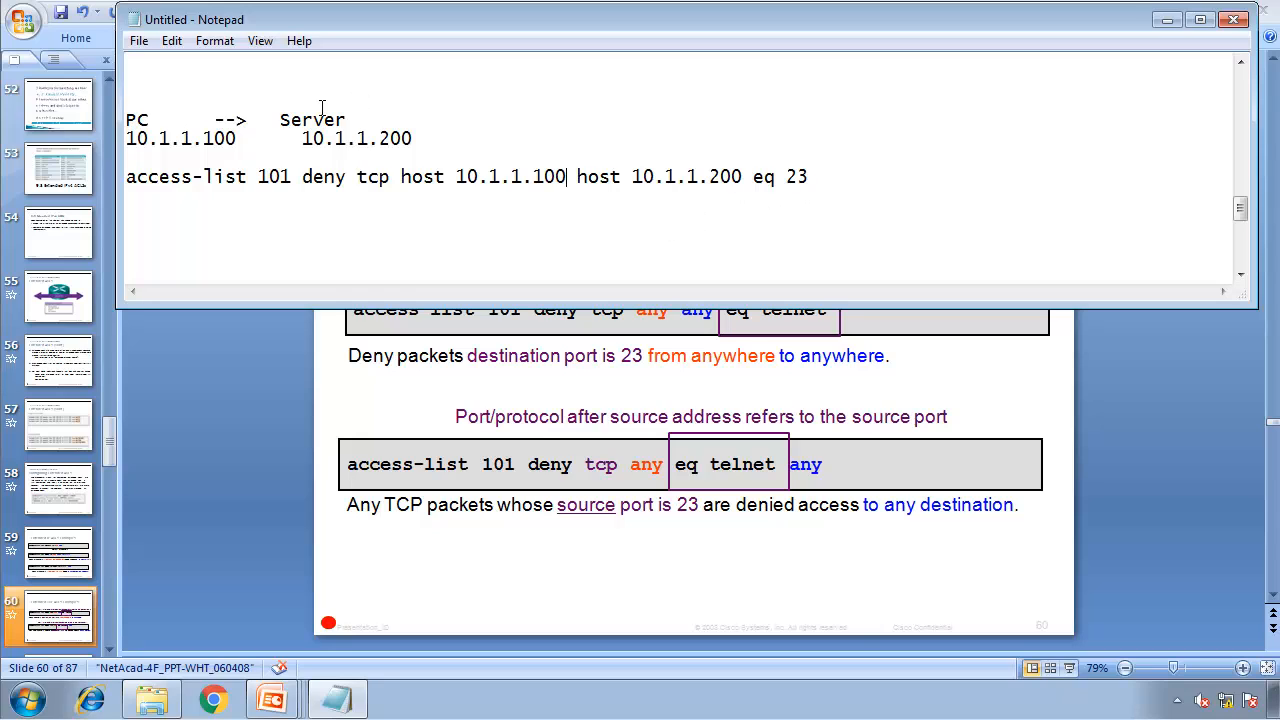
{"action": "double_click", "coordinate": [232, 120]}
{"action": "type", "text": "<"}
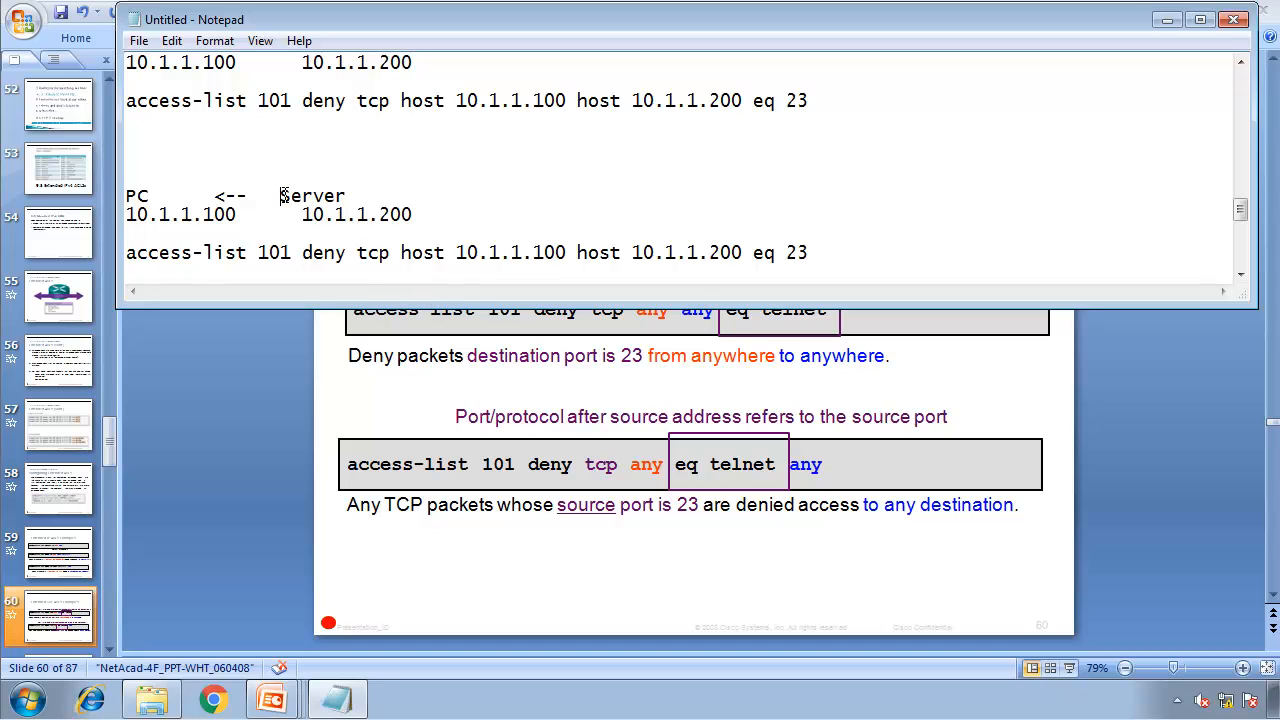
Rewrite the return rule as deny tcp host 10.1.1.200 eq 23 host 10.1.1.100.
{"action": "double_click", "coordinate": [546, 252]}
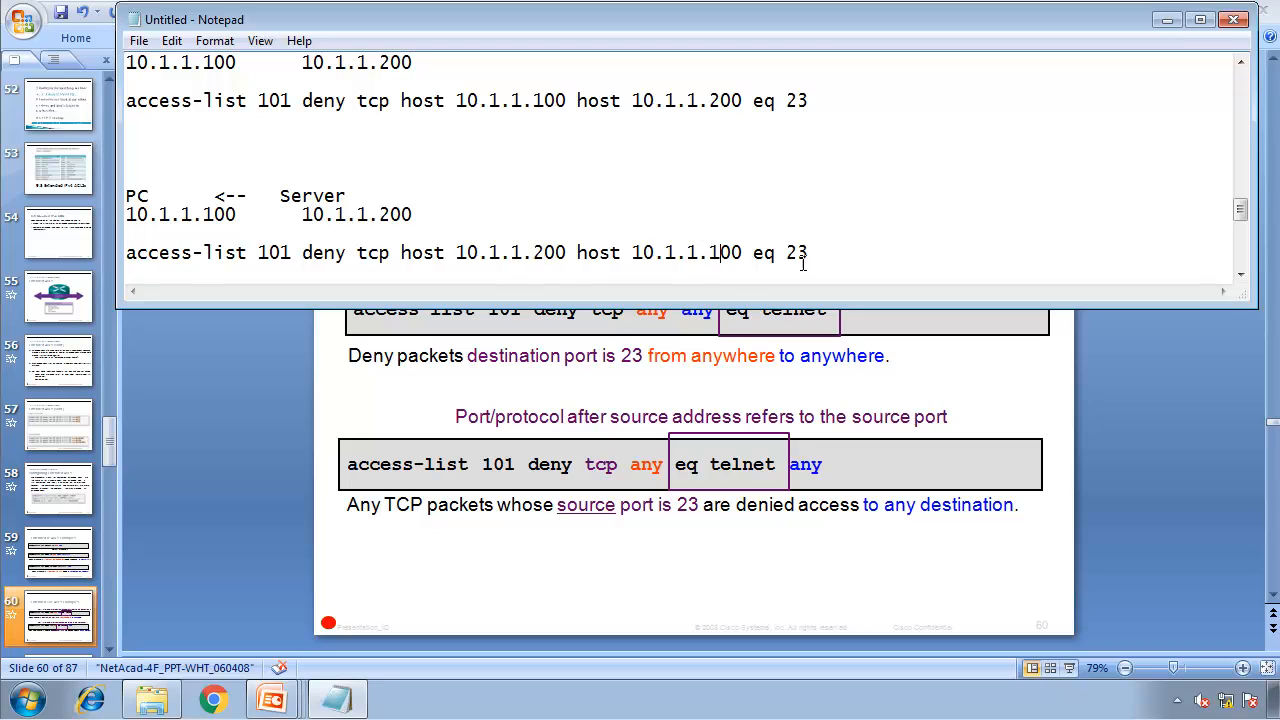
{"action": "left_click_drag", "start_coordinate": [748, 252], "coordinate": [808, 252]}
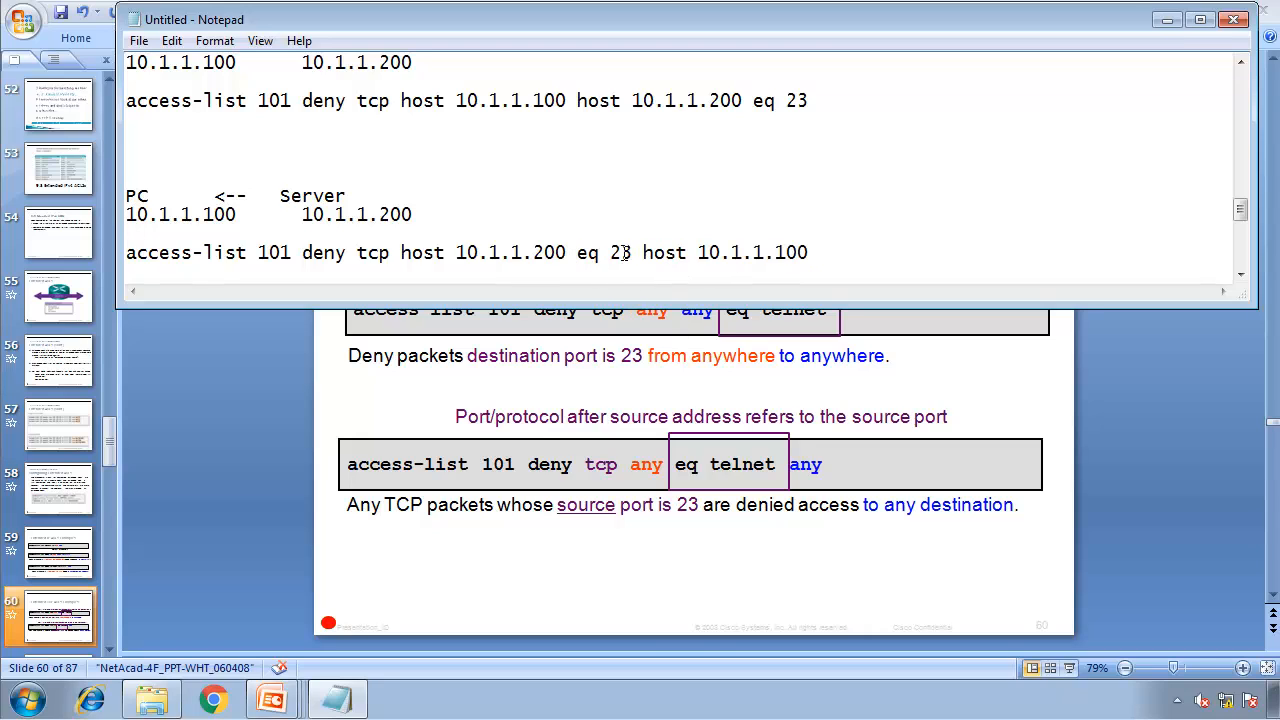
{"action": "left_click_drag", "start_coordinate": [456, 252], "coordinate": [632, 252]}
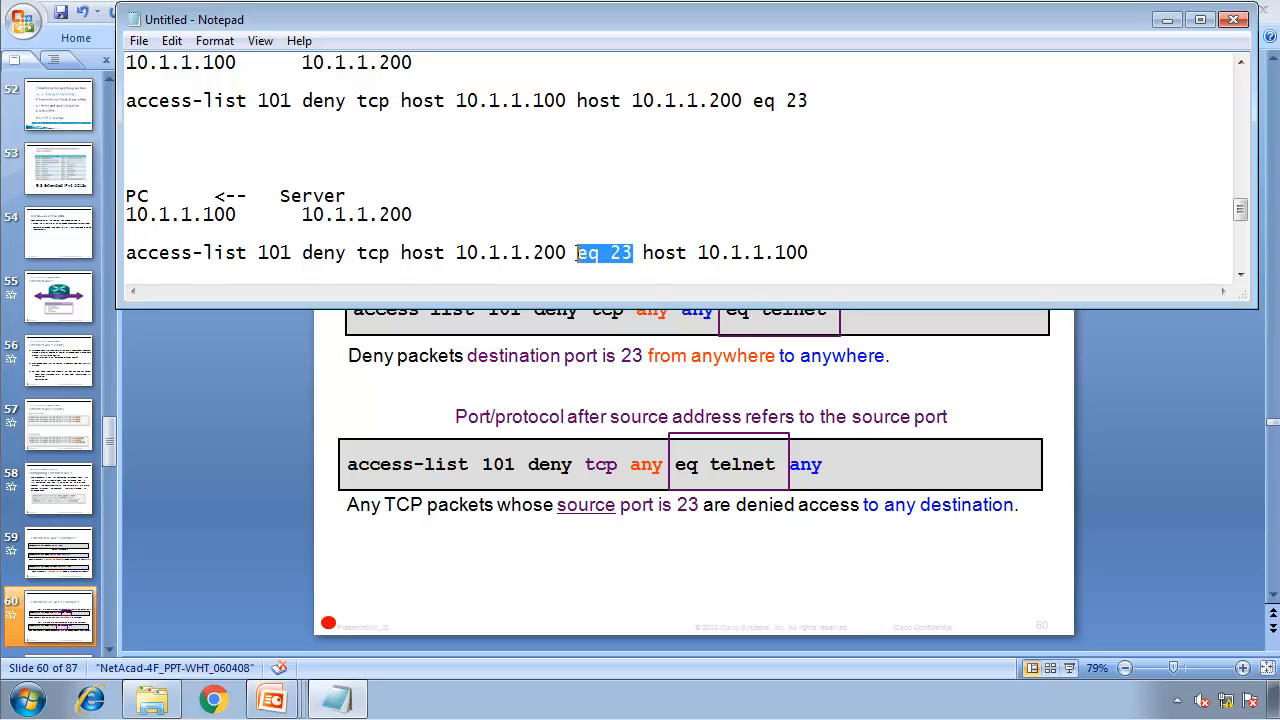
{"action": "mouse_move", "coordinate": [328, 436]}
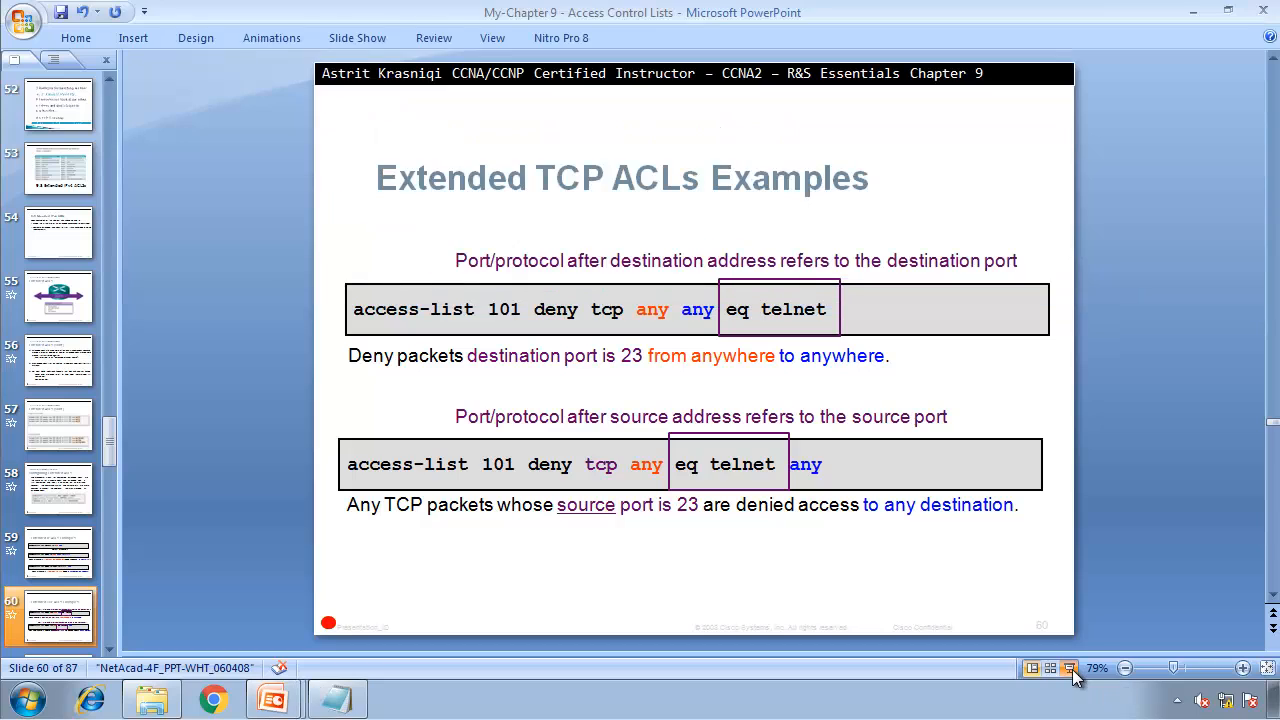
Start the full-screen slideshow and reach the Applying Extended ACLs to Interfaces slide.
{"action": "left_click", "coordinate": [1070, 668]}
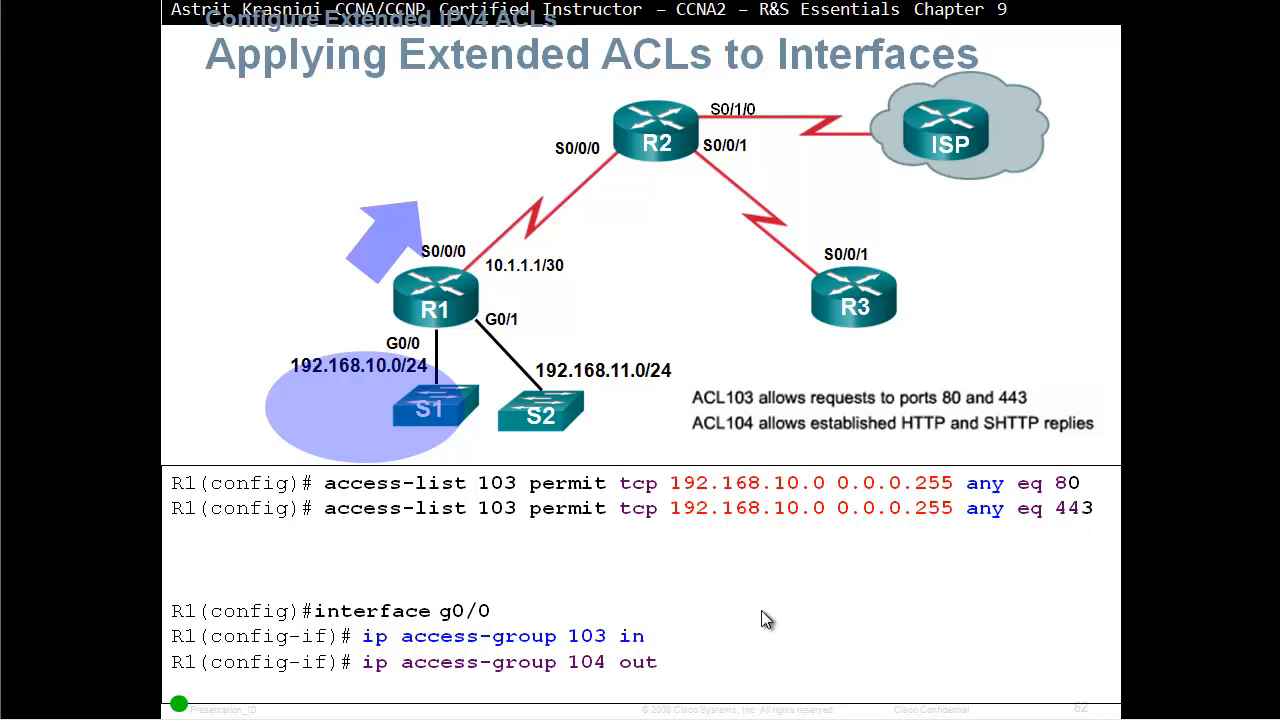
{"action": "mouse_move", "coordinate": [586, 672]}
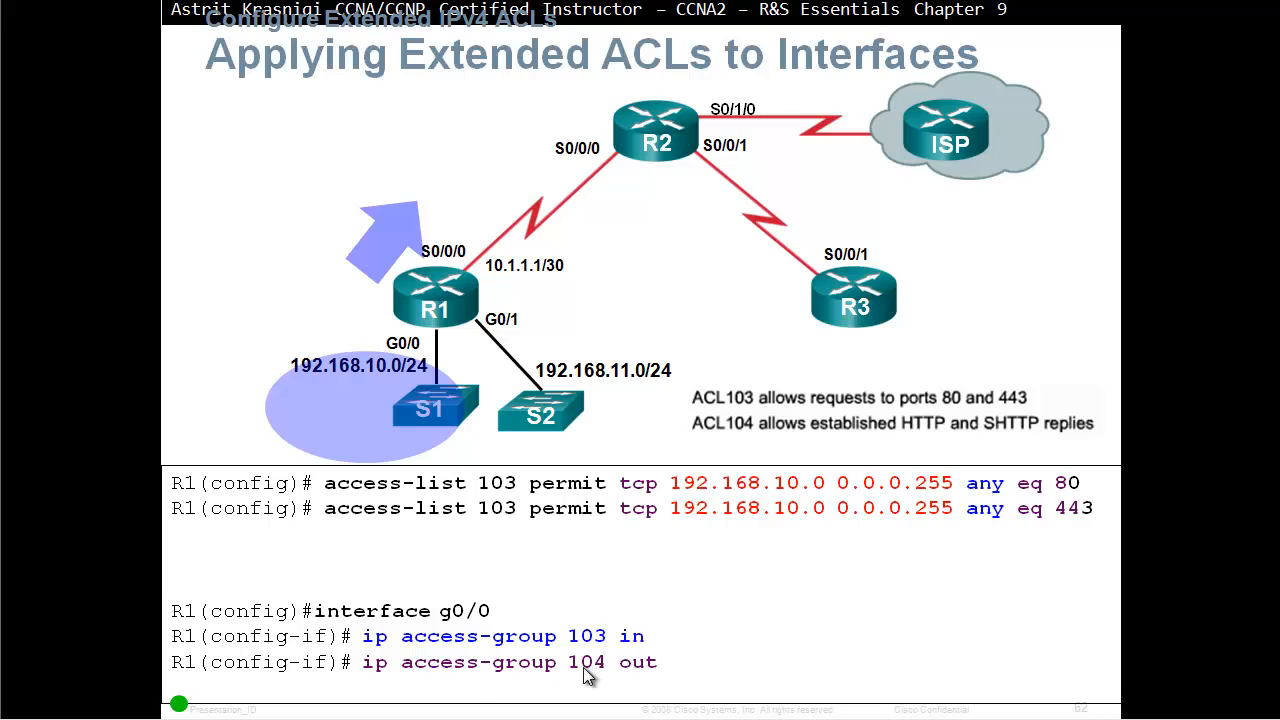
{"action": "mouse_move", "coordinate": [436, 392]}
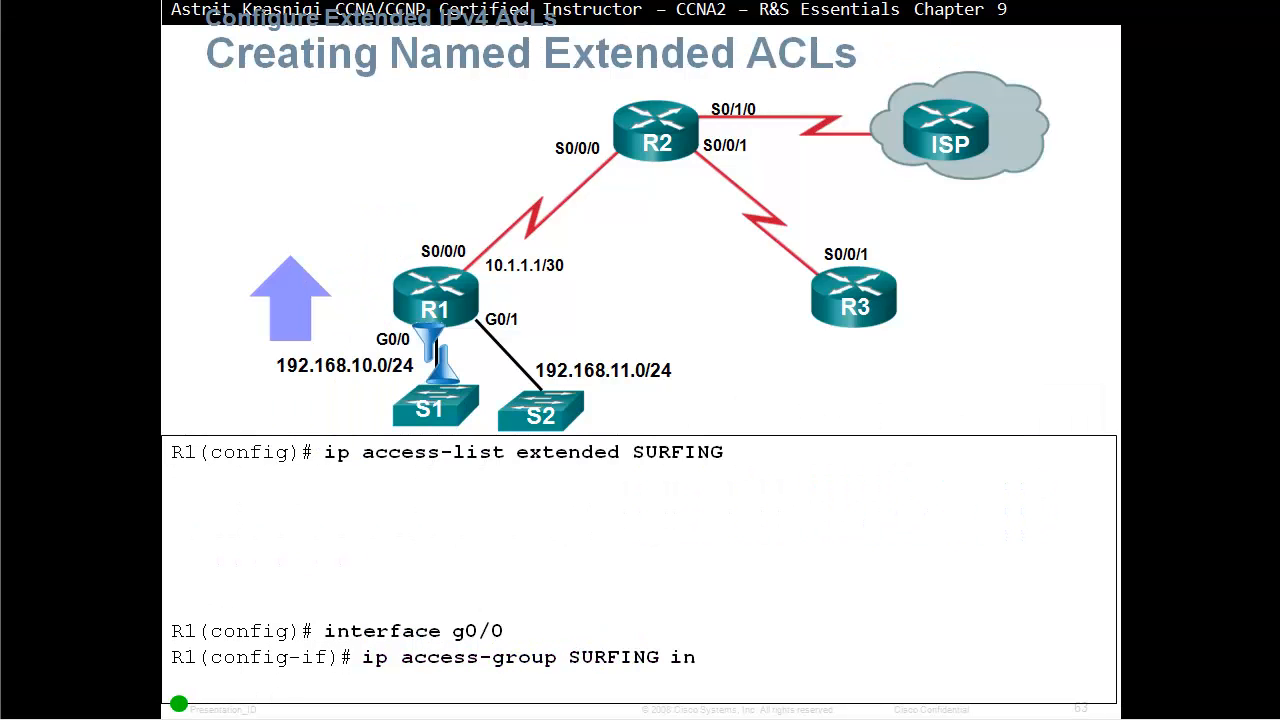
{"action": "mouse_move", "coordinate": [684, 426]}
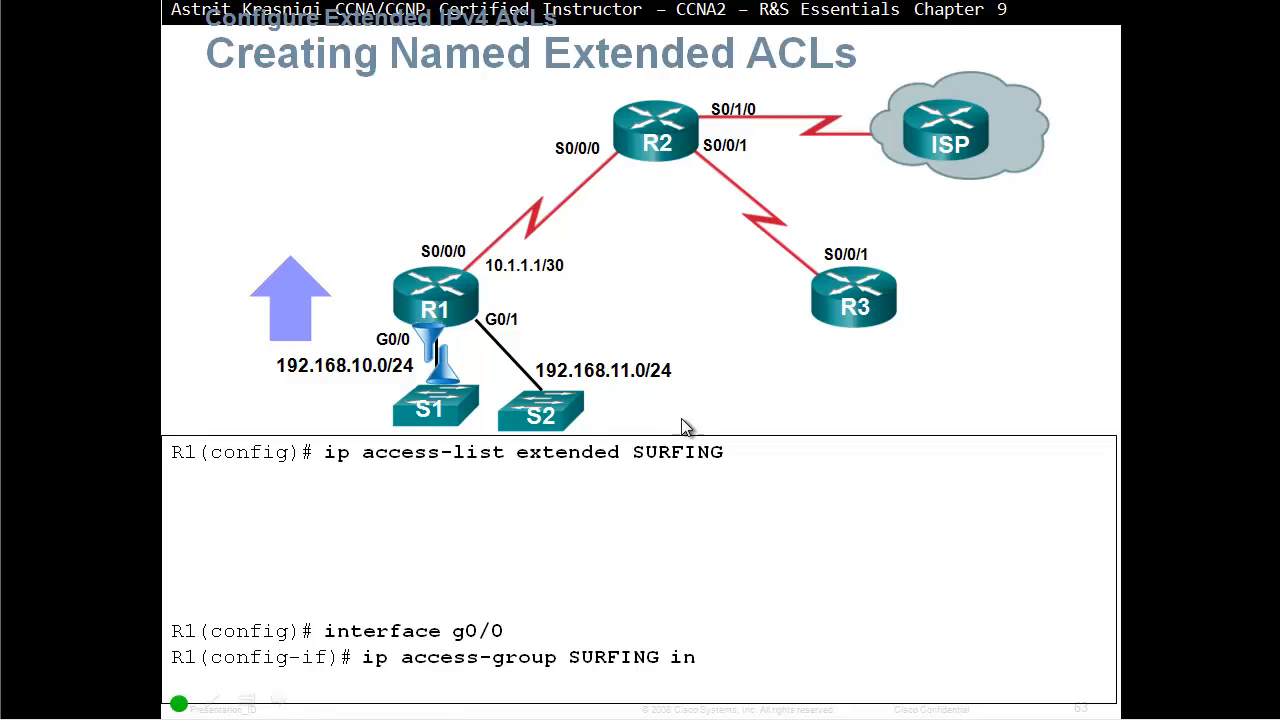
{"action": "mouse_move", "coordinate": [418, 480]}
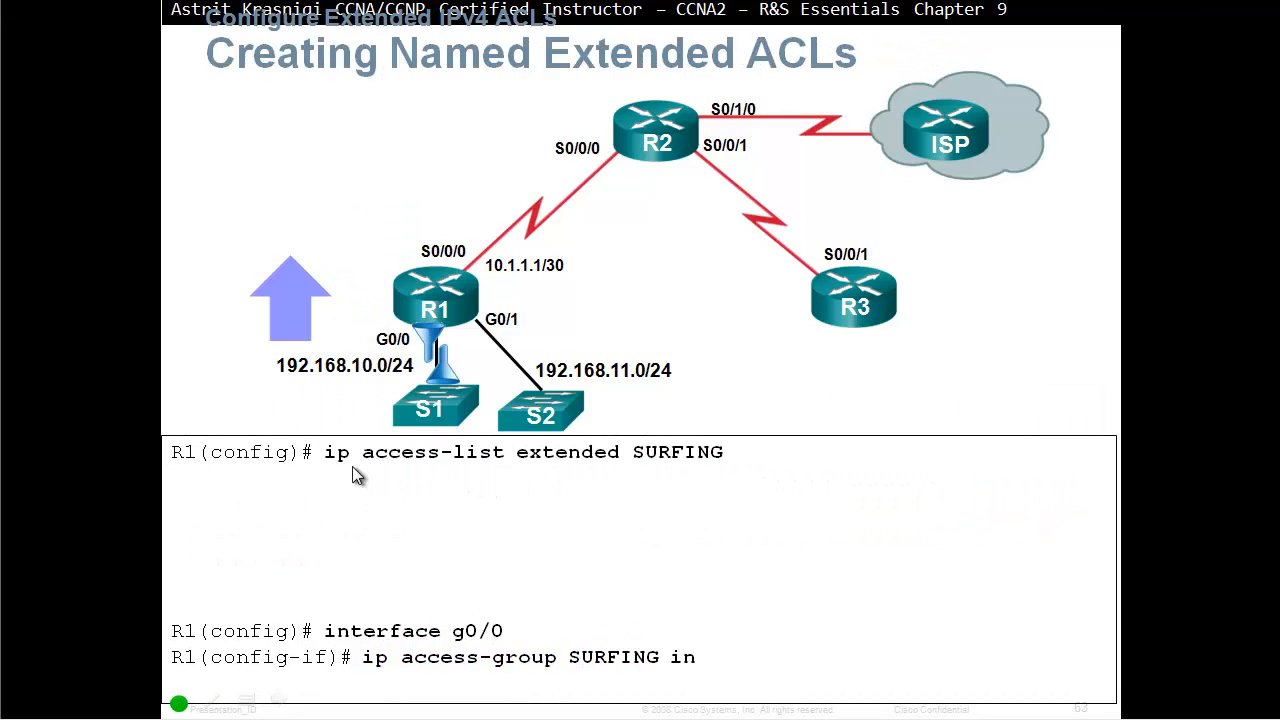
{"action": "mouse_move", "coordinate": [590, 476]}
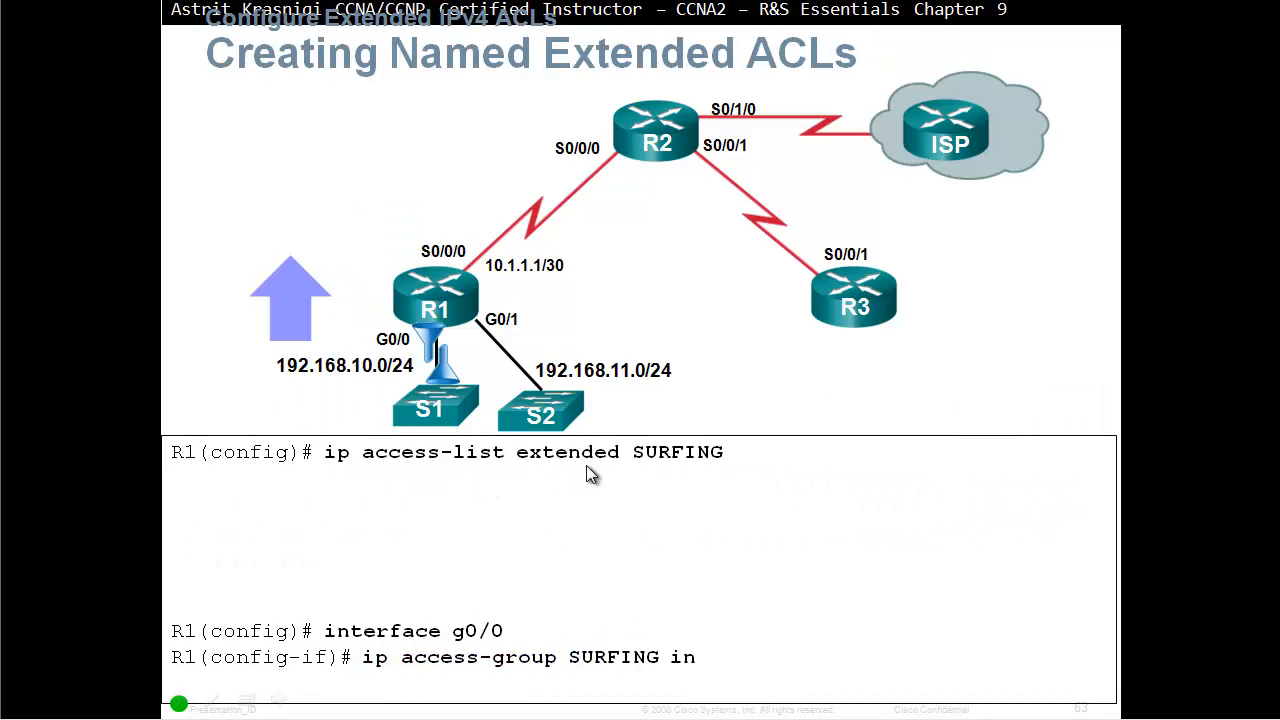
Reveal the SURFING line permit tcp 192.168.10.0 0.0.0.255 any eq 80.
{"action": "type", "text": "permit tcp 192.168.10.0 0.0.0.255 any eq 80"}
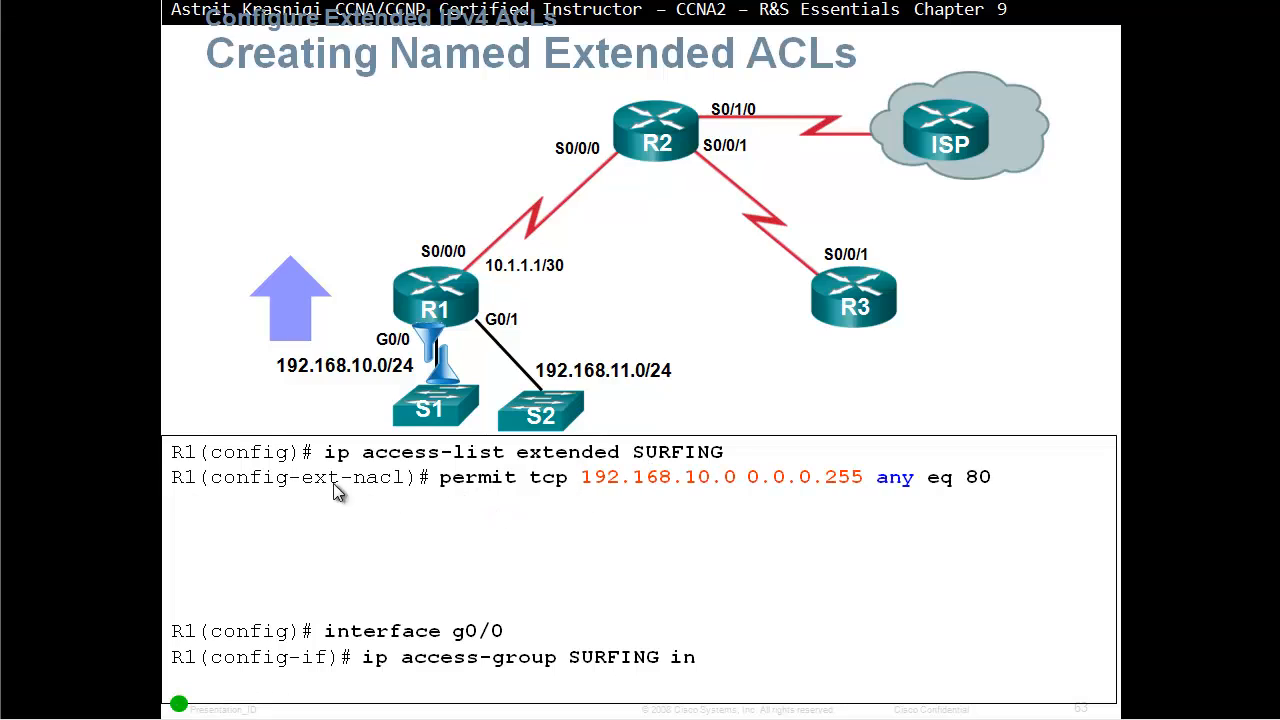
{"action": "mouse_move", "coordinate": [324, 496]}
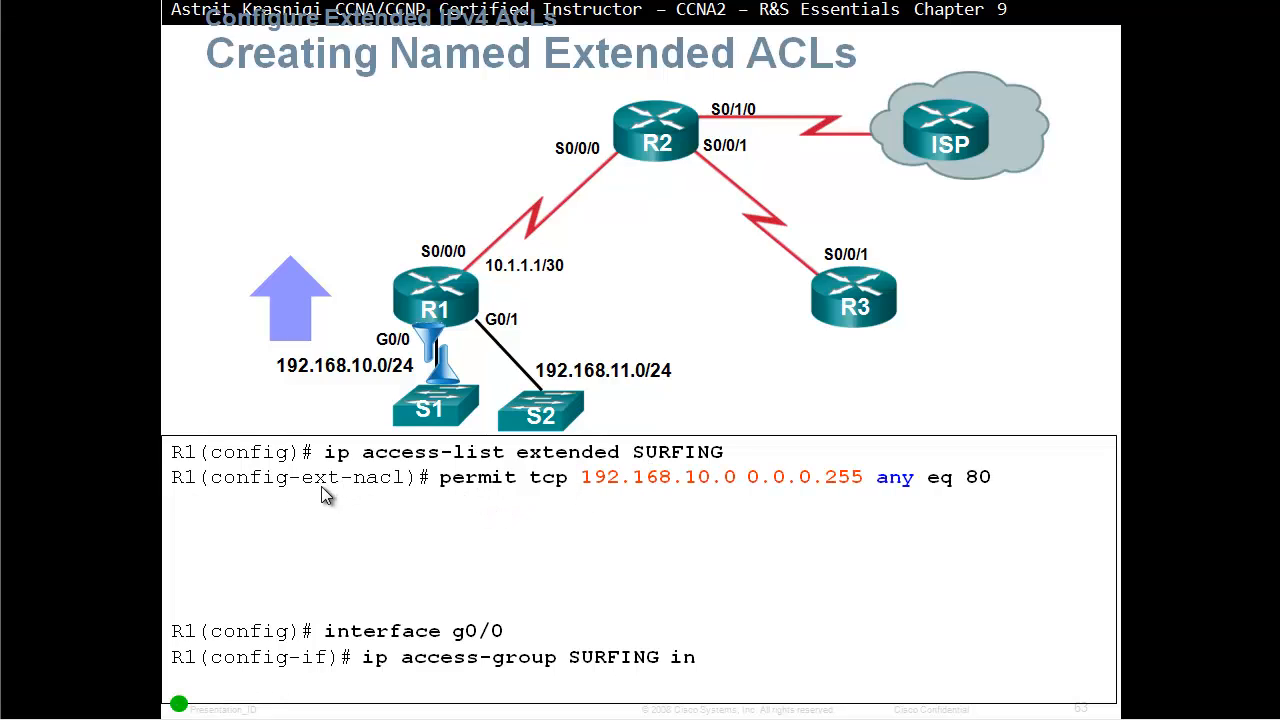
{"action": "mouse_move", "coordinate": [878, 488]}
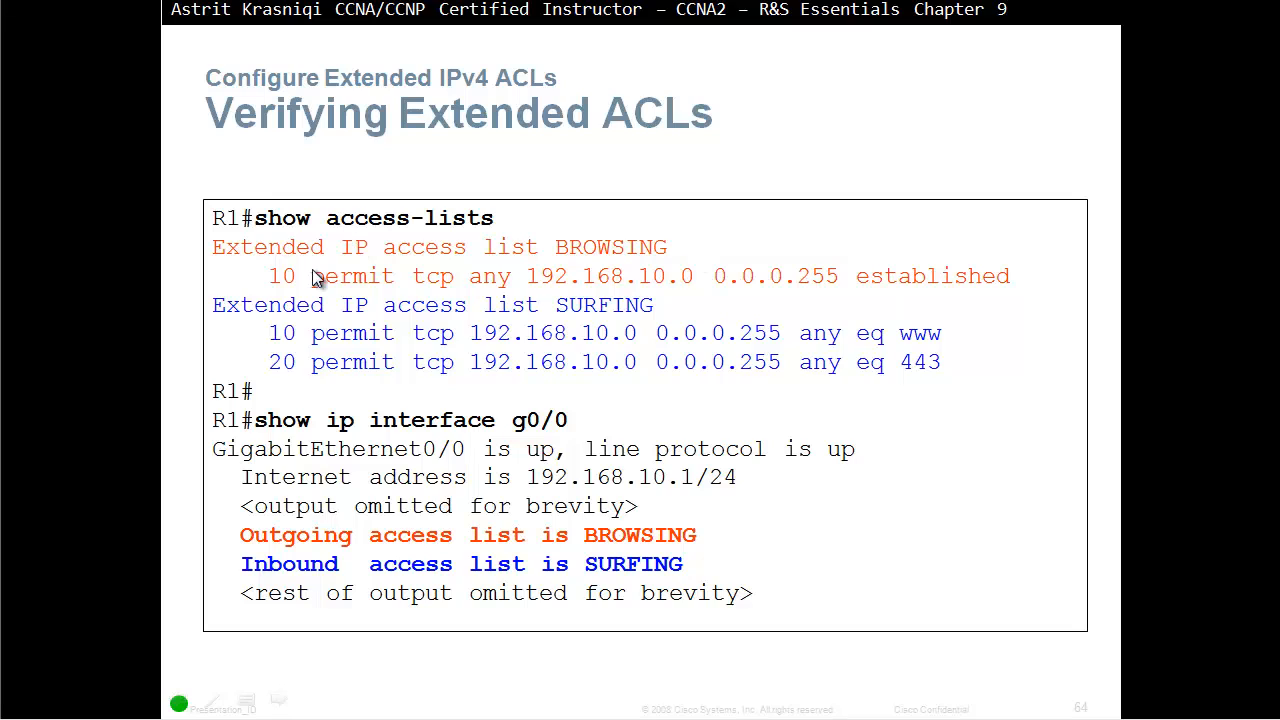
{"action": "mouse_move", "coordinate": [602, 268]}
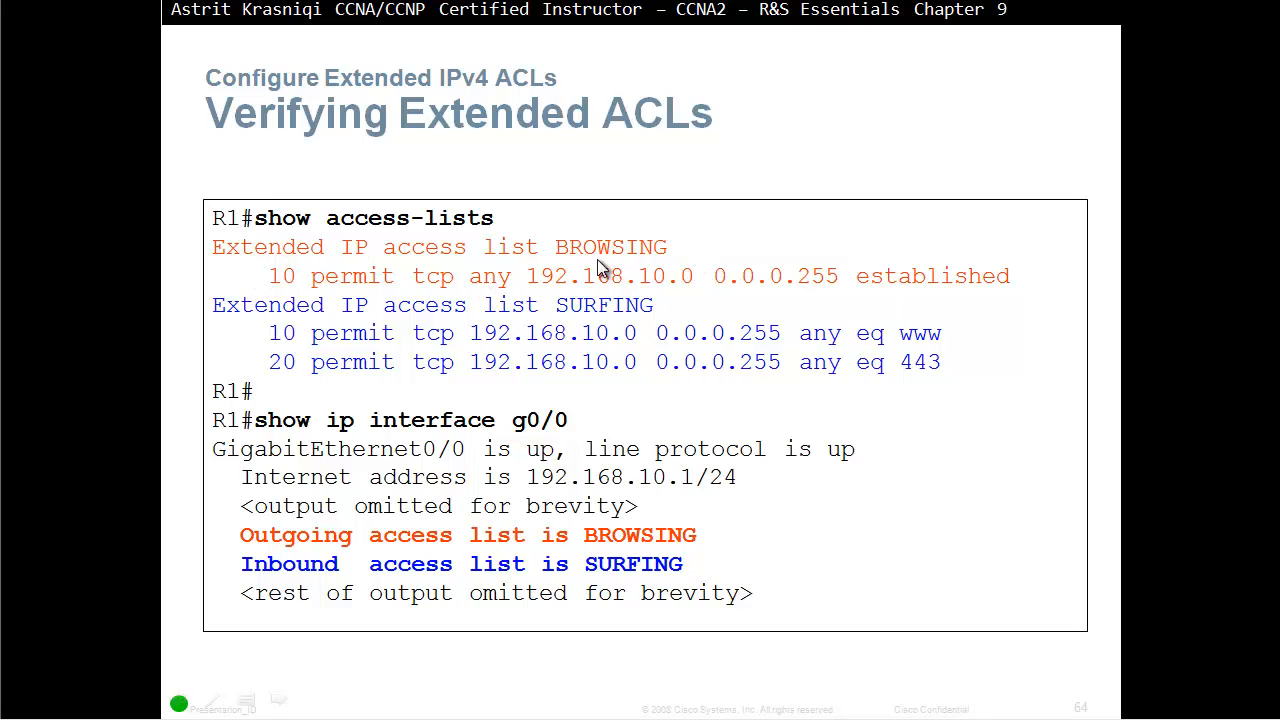
{"action": "mouse_move", "coordinate": [596, 312]}
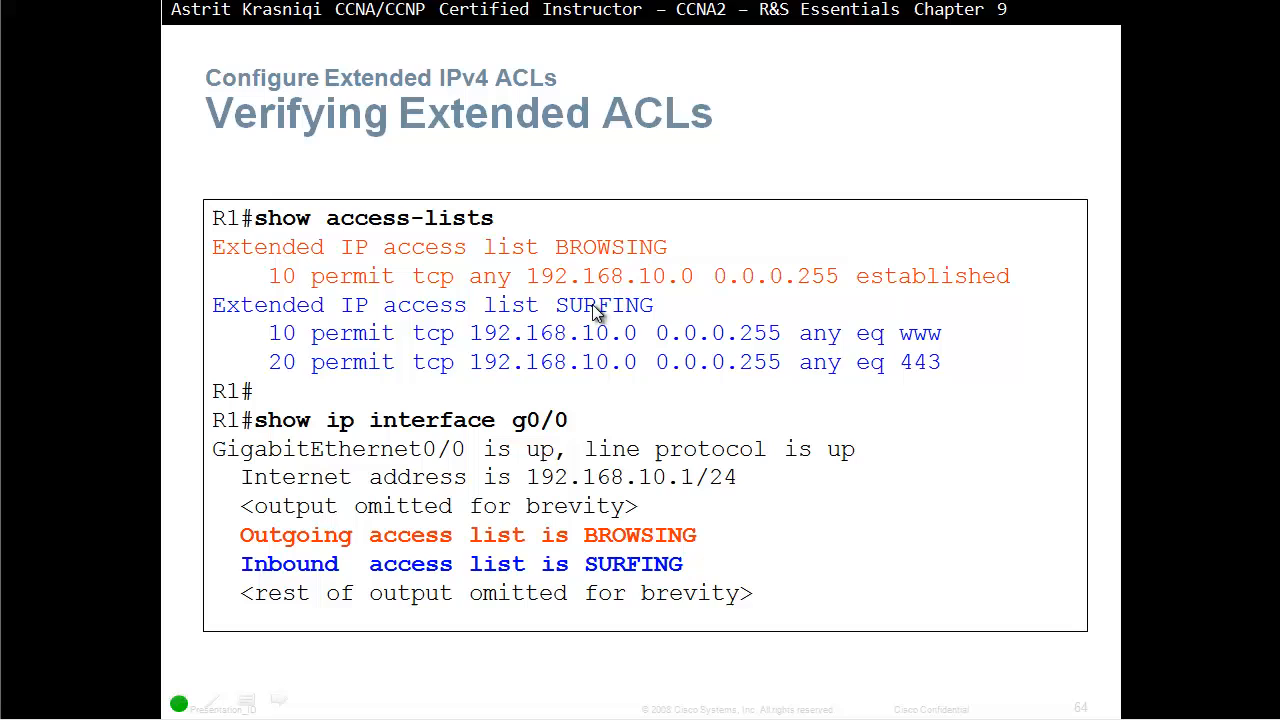
{"action": "mouse_move", "coordinate": [618, 336]}
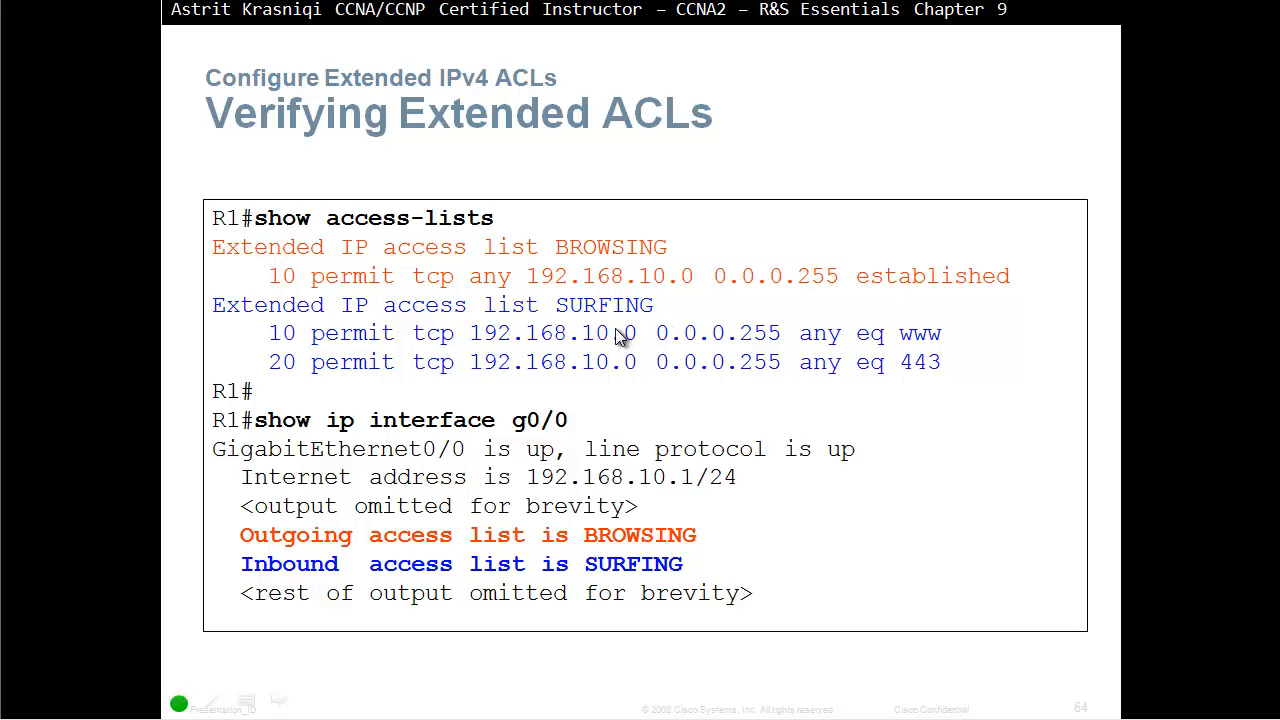
{"action": "mouse_move", "coordinate": [320, 504]}
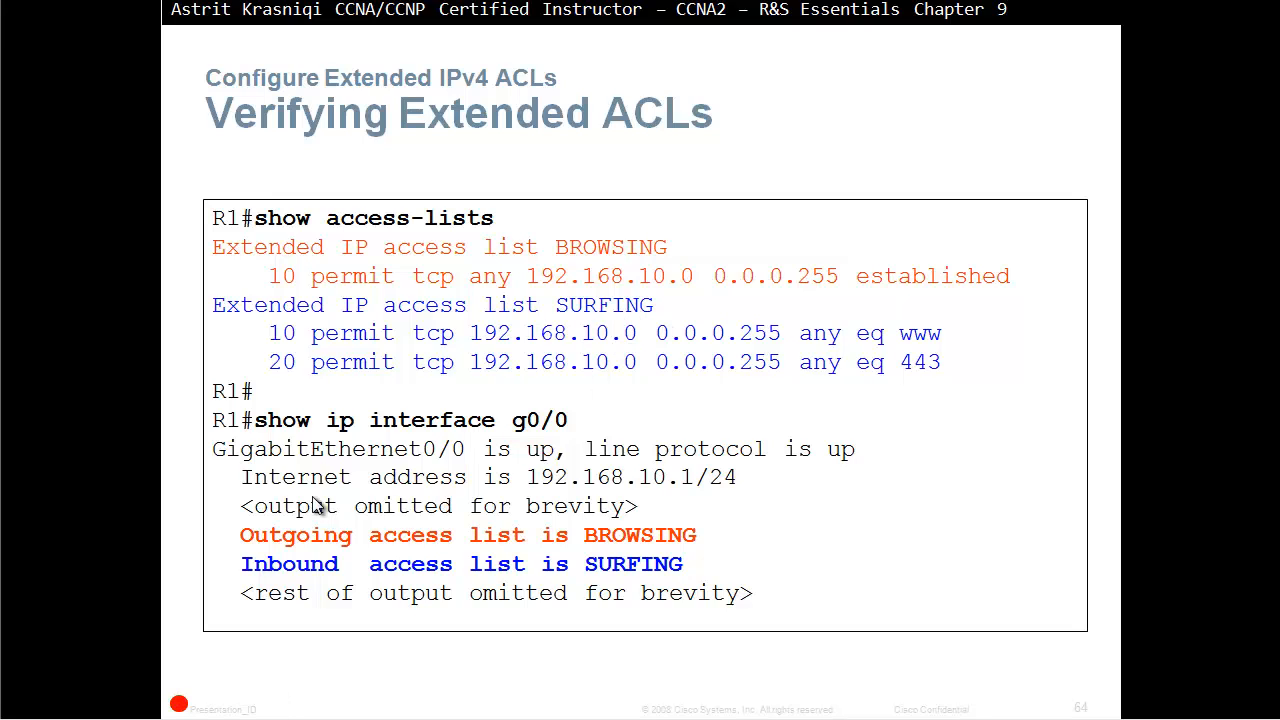
{"action": "mouse_move", "coordinate": [596, 434]}
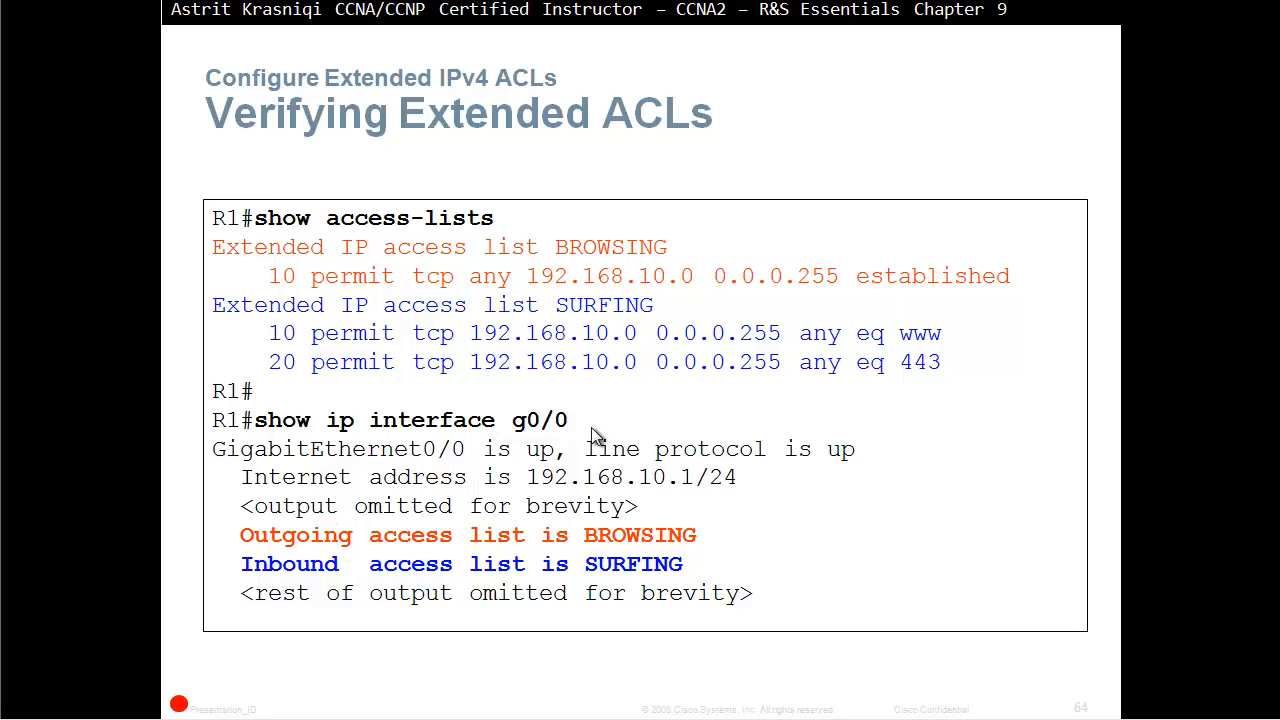
{"action": "mouse_move", "coordinate": [682, 552]}
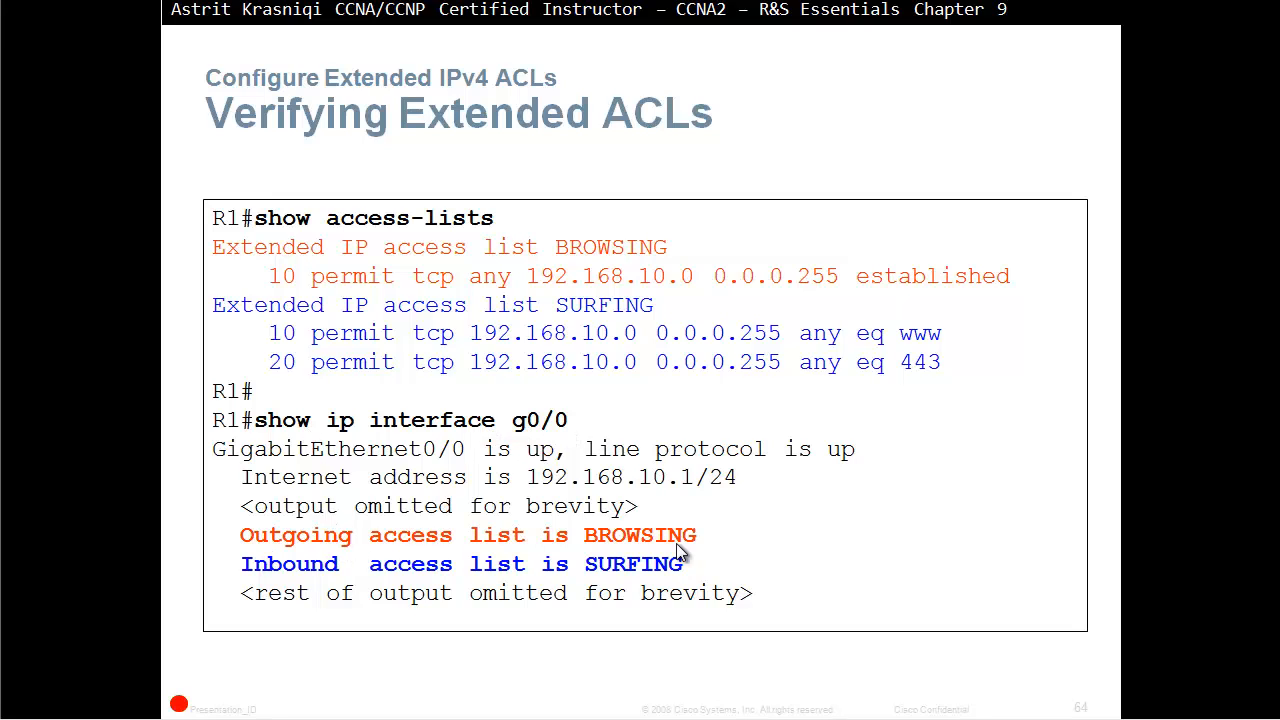
{"action": "mouse_move", "coordinate": [332, 544]}
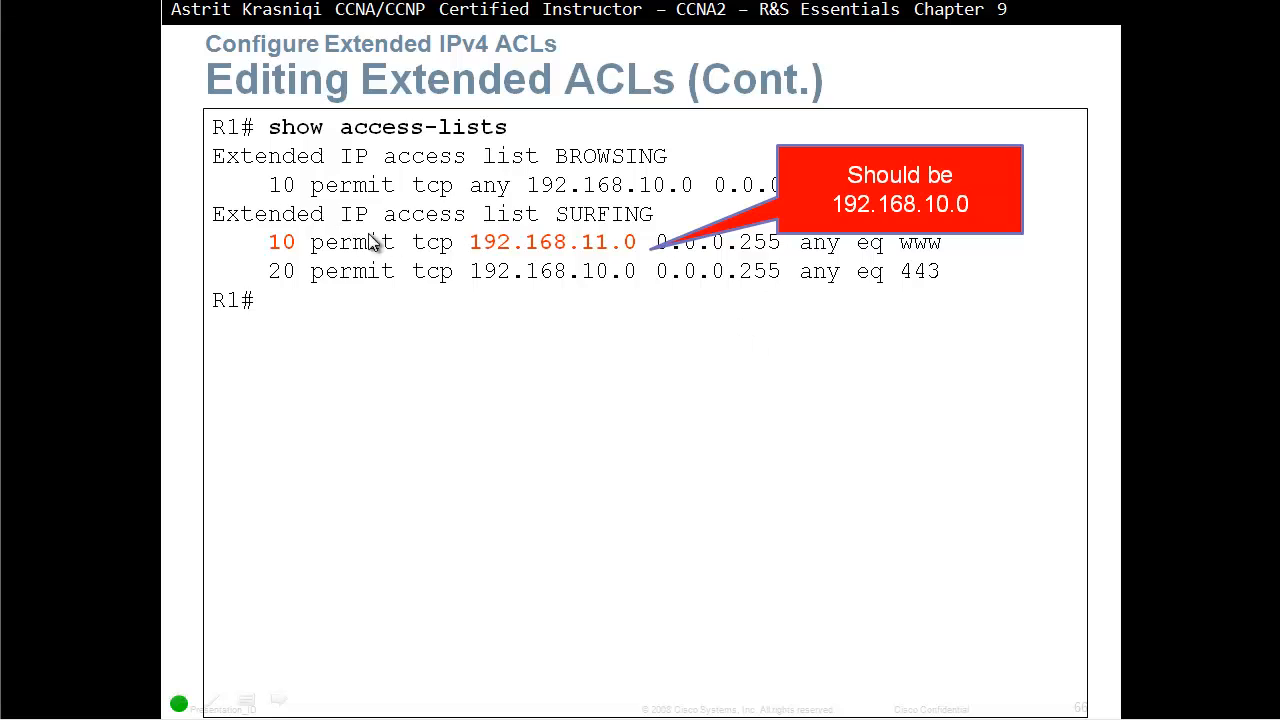
{"action": "mouse_move", "coordinate": [474, 256]}
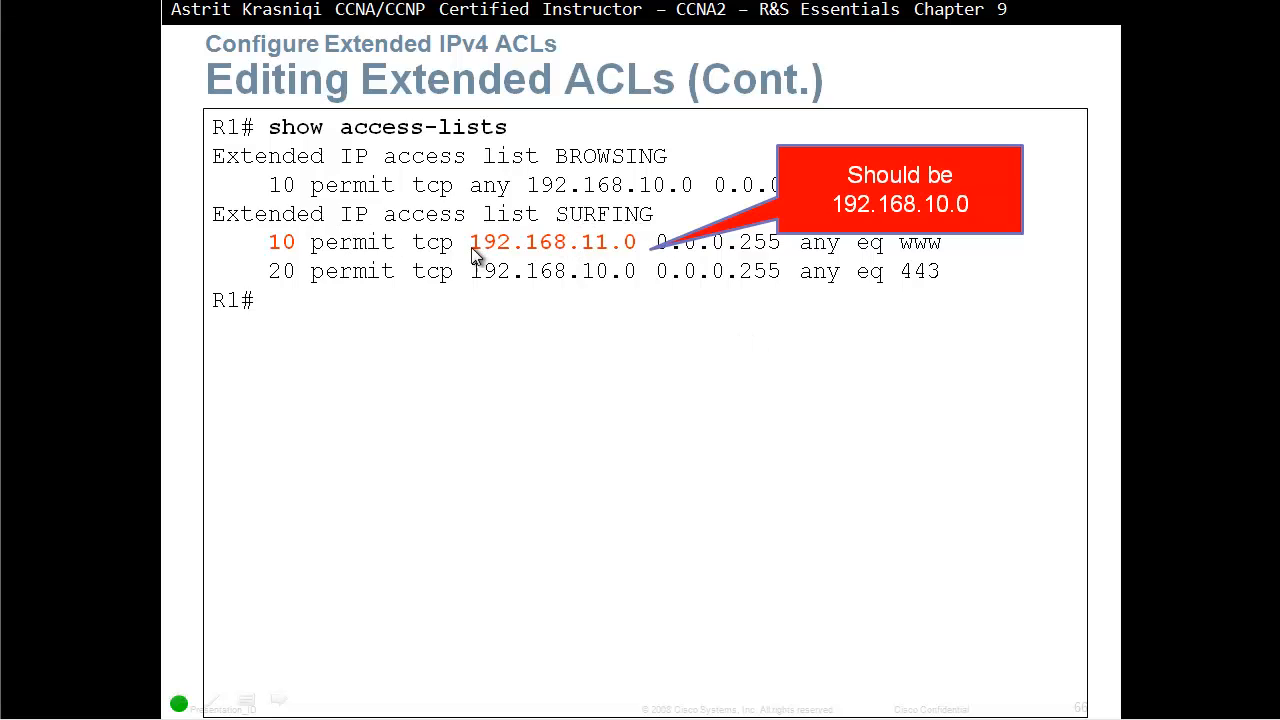
{"action": "mouse_move", "coordinate": [288, 252]}
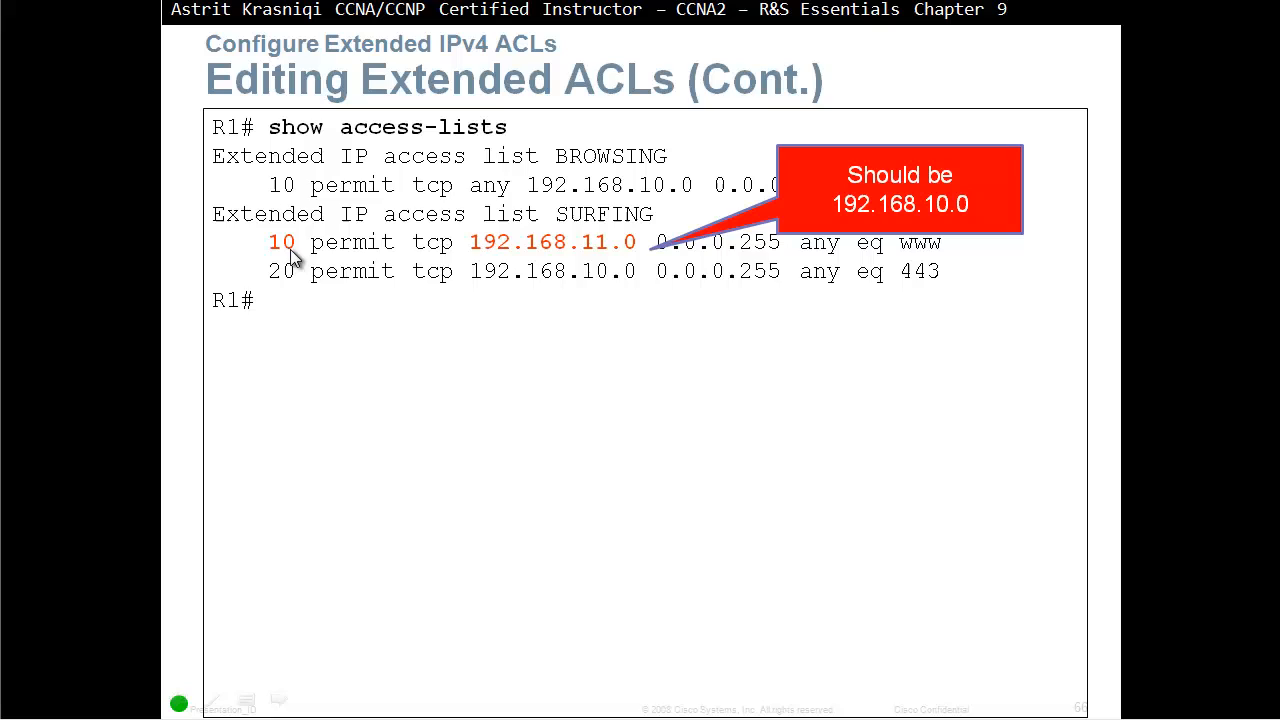
{"action": "mouse_move", "coordinate": [596, 258]}
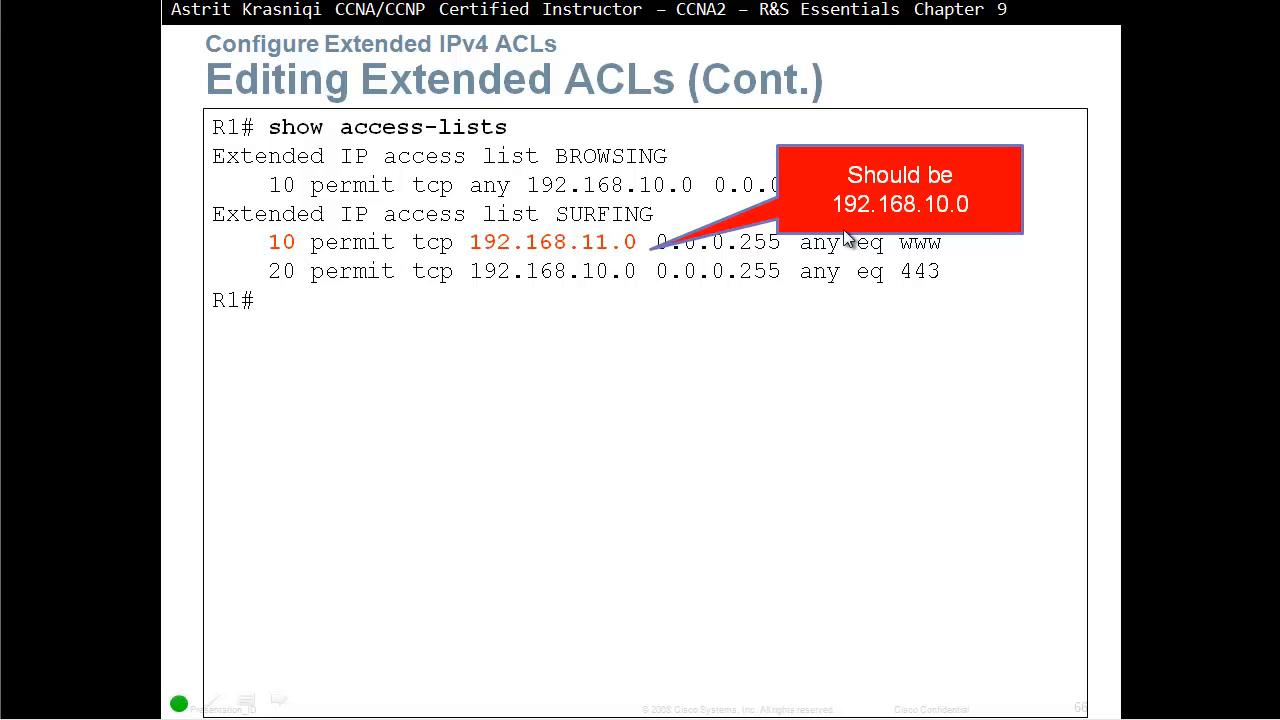
{"action": "mouse_move", "coordinate": [918, 232]}
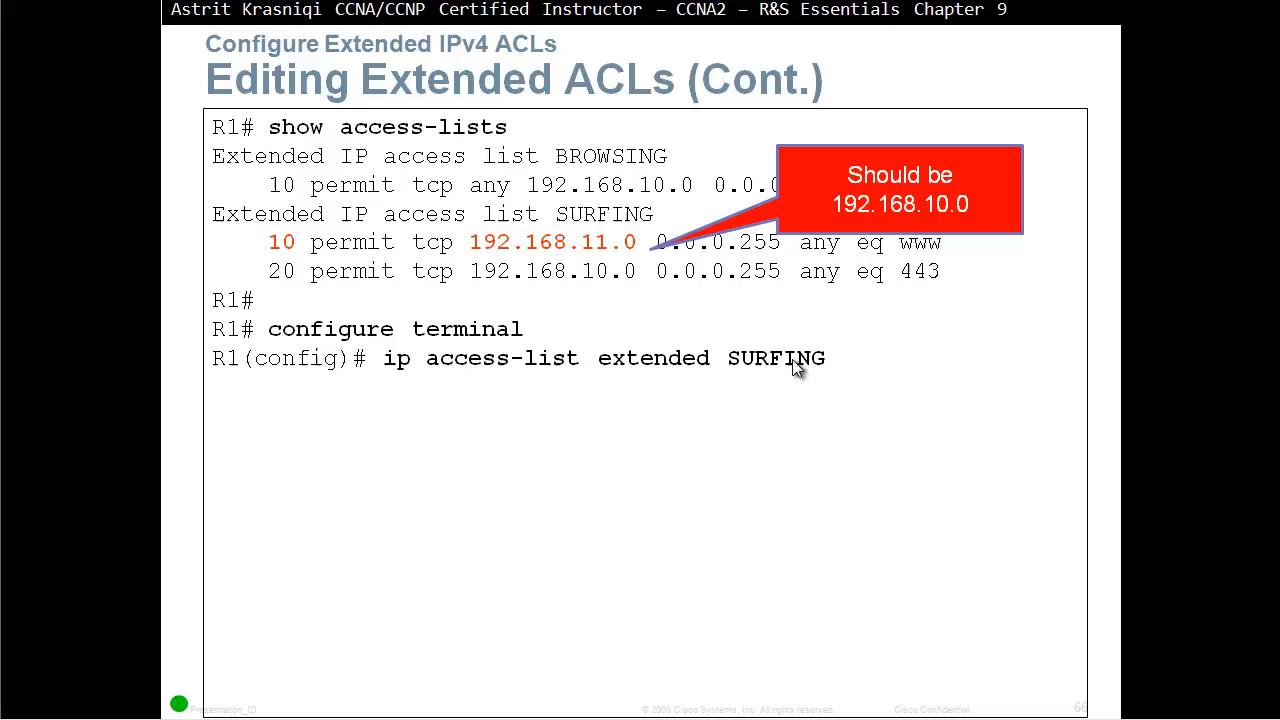
Reveal the correction sequence no 10, the new entry 10, and exit.
{"action": "type", "text": "no 10"}
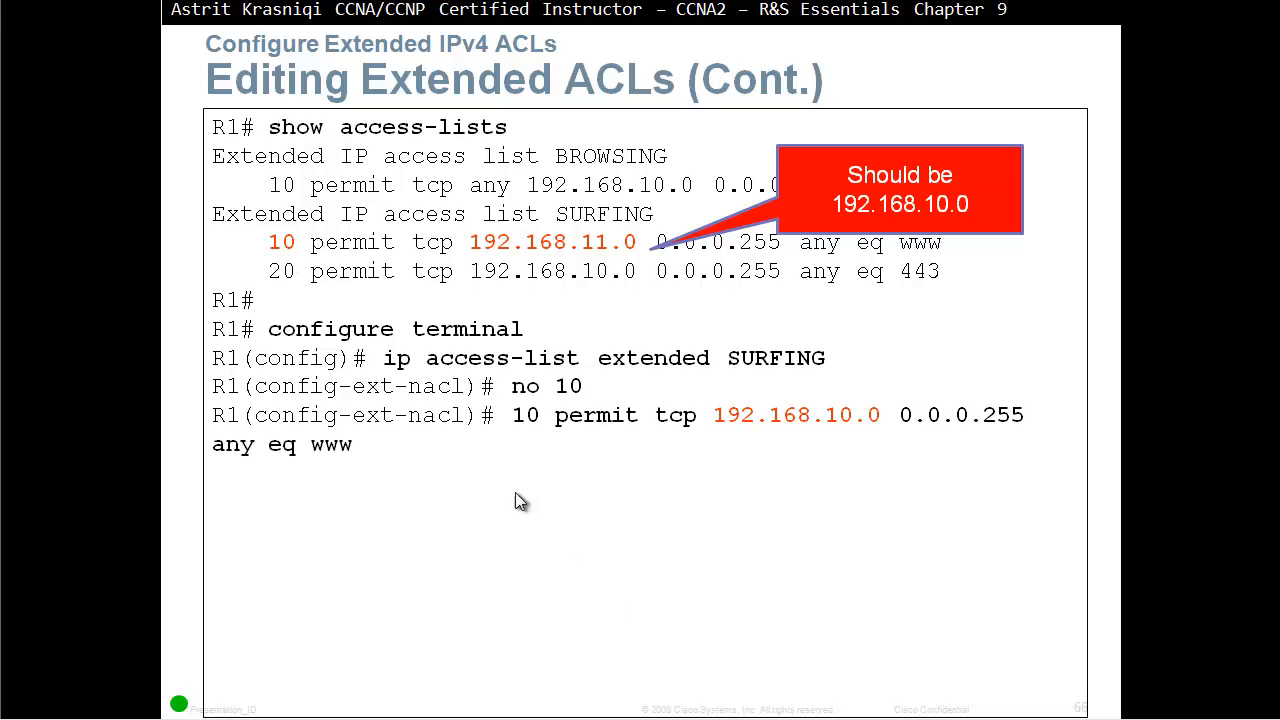
{"action": "mouse_move", "coordinate": [676, 436]}
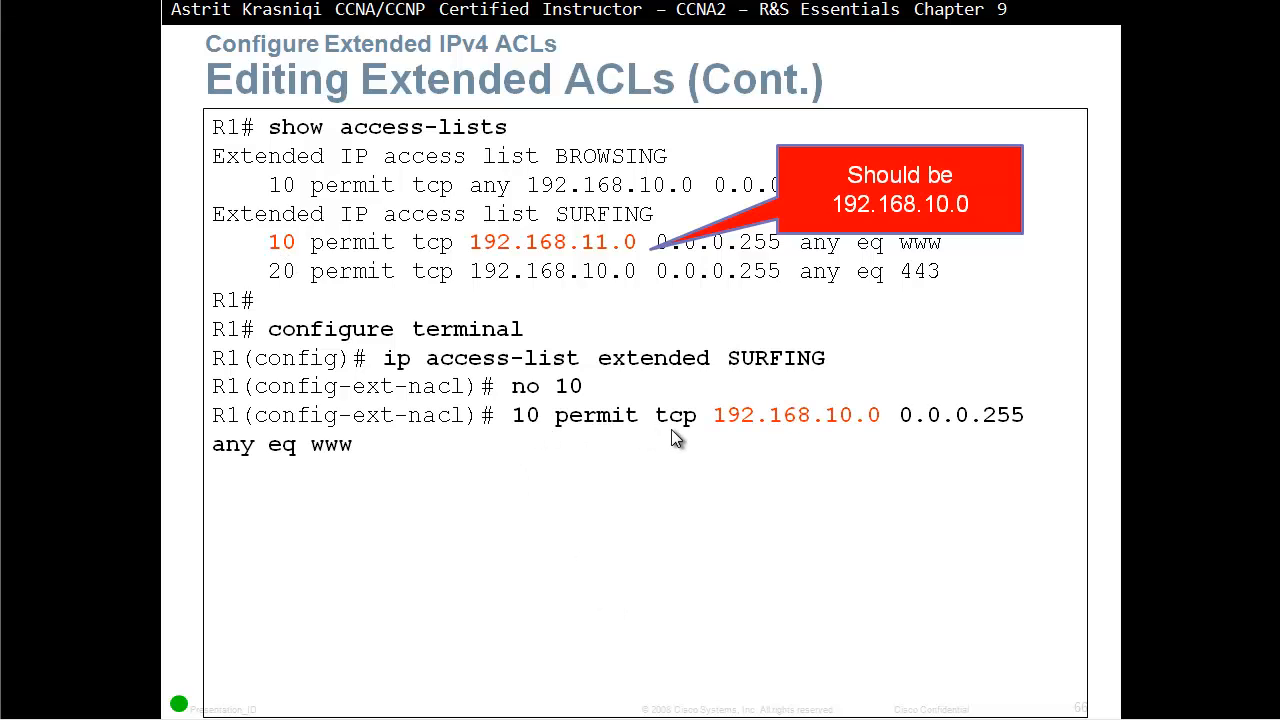
{"action": "mouse_move", "coordinate": [844, 442]}
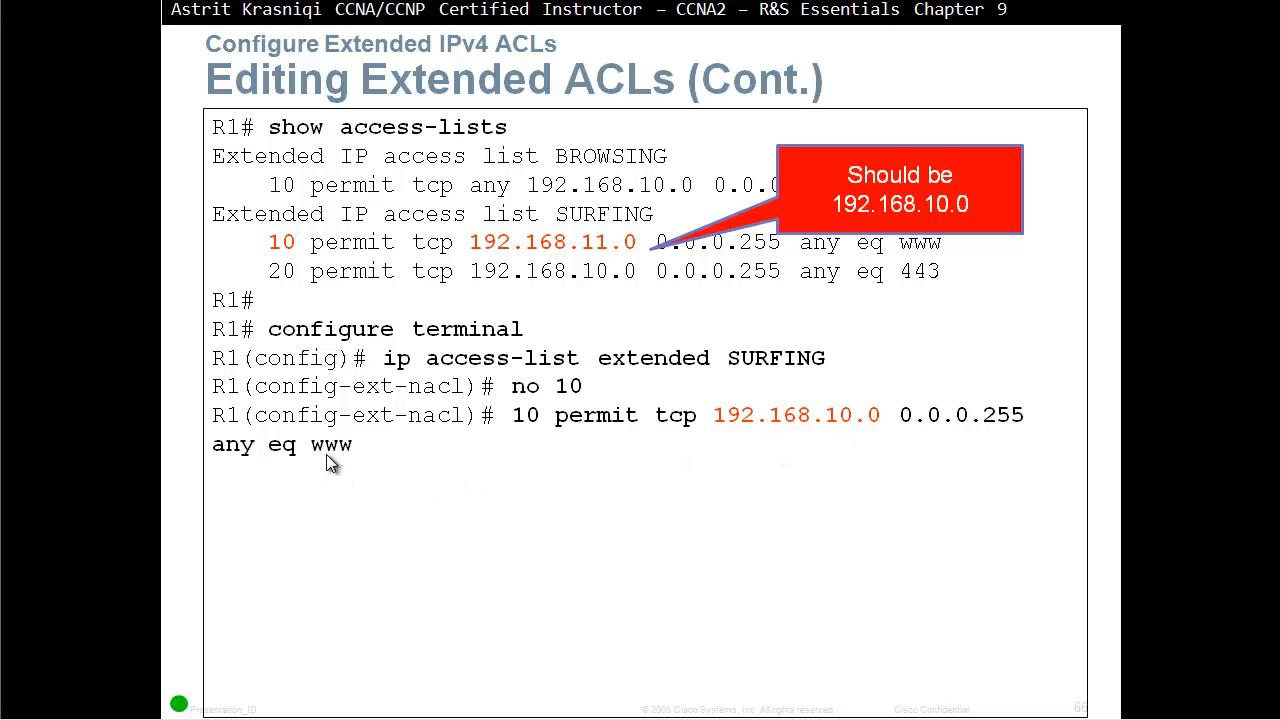
{"action": "type", "text": "exit"}
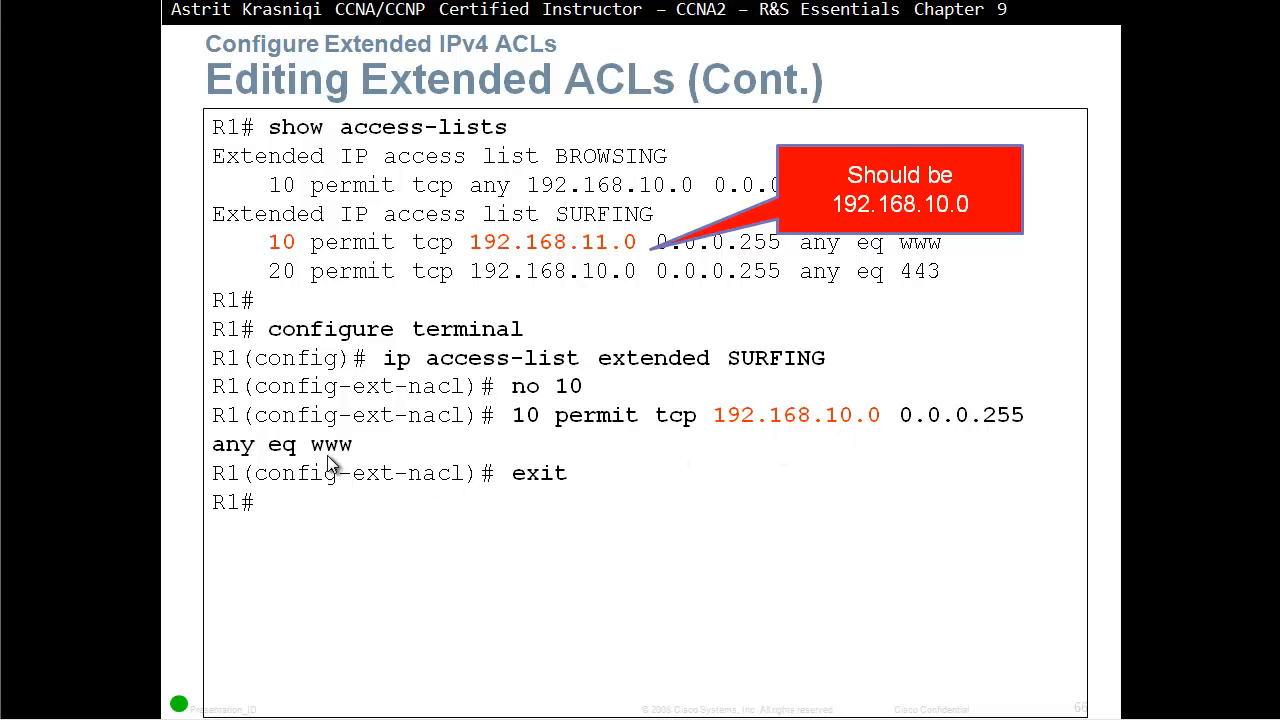